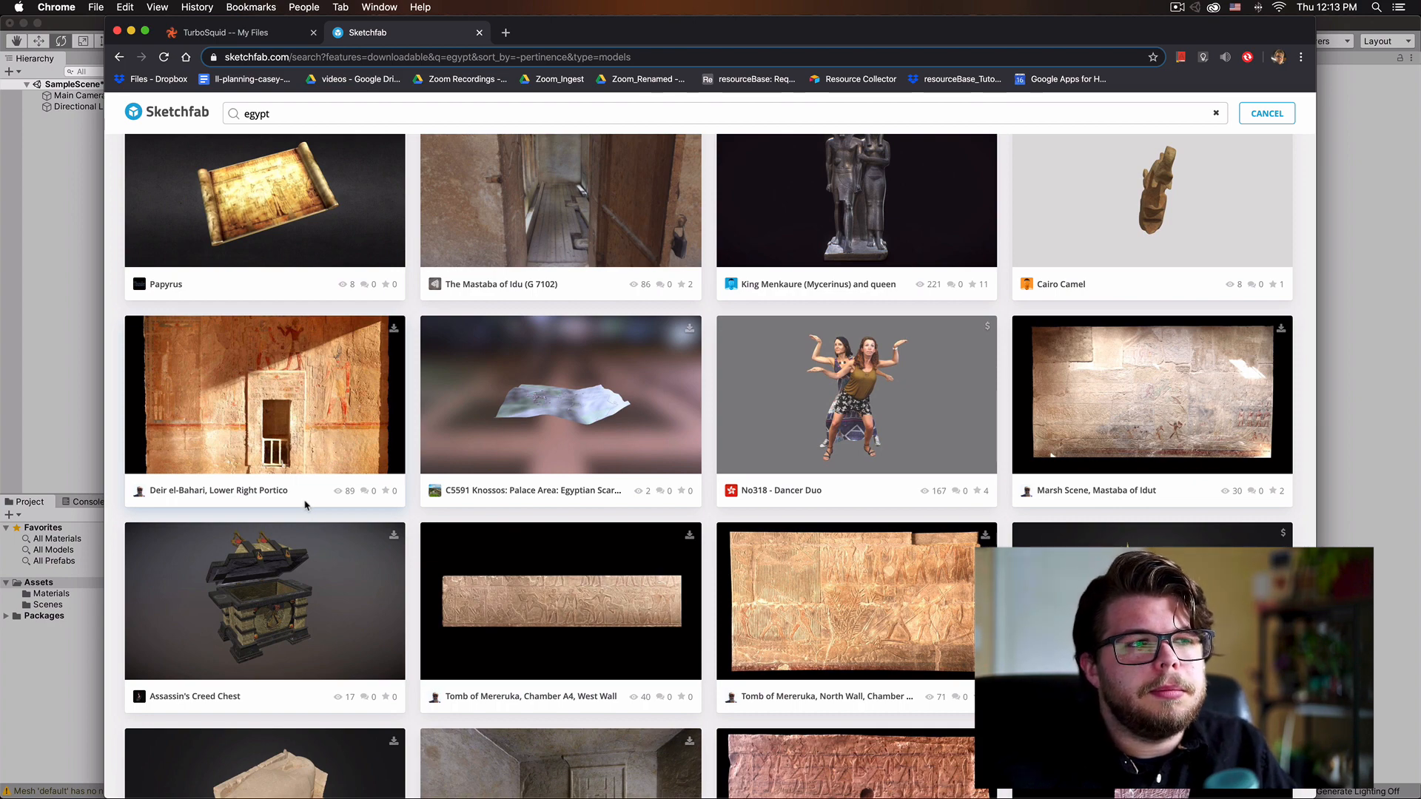
{"action": "mouse_move", "coordinate": [337, 378]}
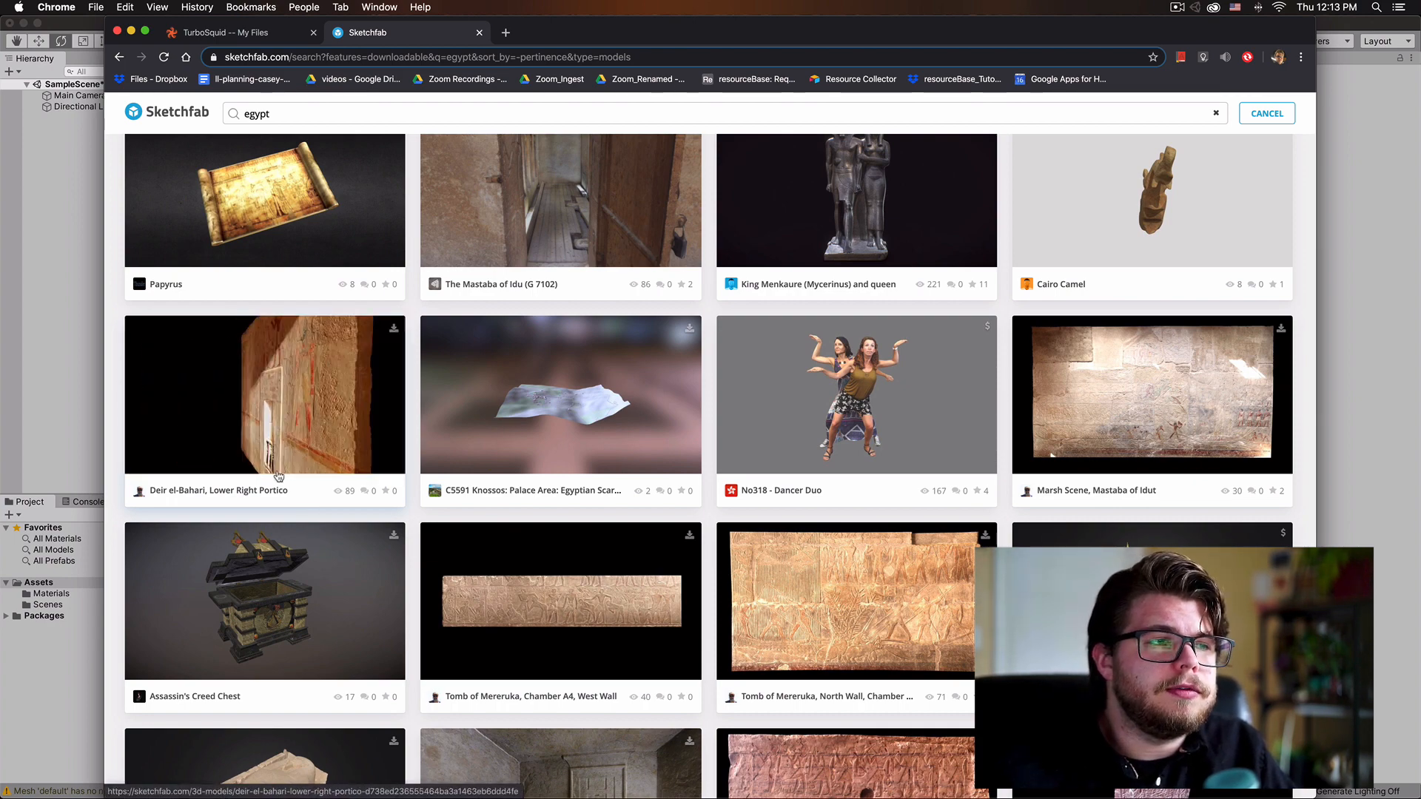
Open the 'Deir el-Bahari, Lower Right Portico' model page from the egypt search results
{"action": "scroll", "scroll_direction": "up", "scroll_amount": 3}
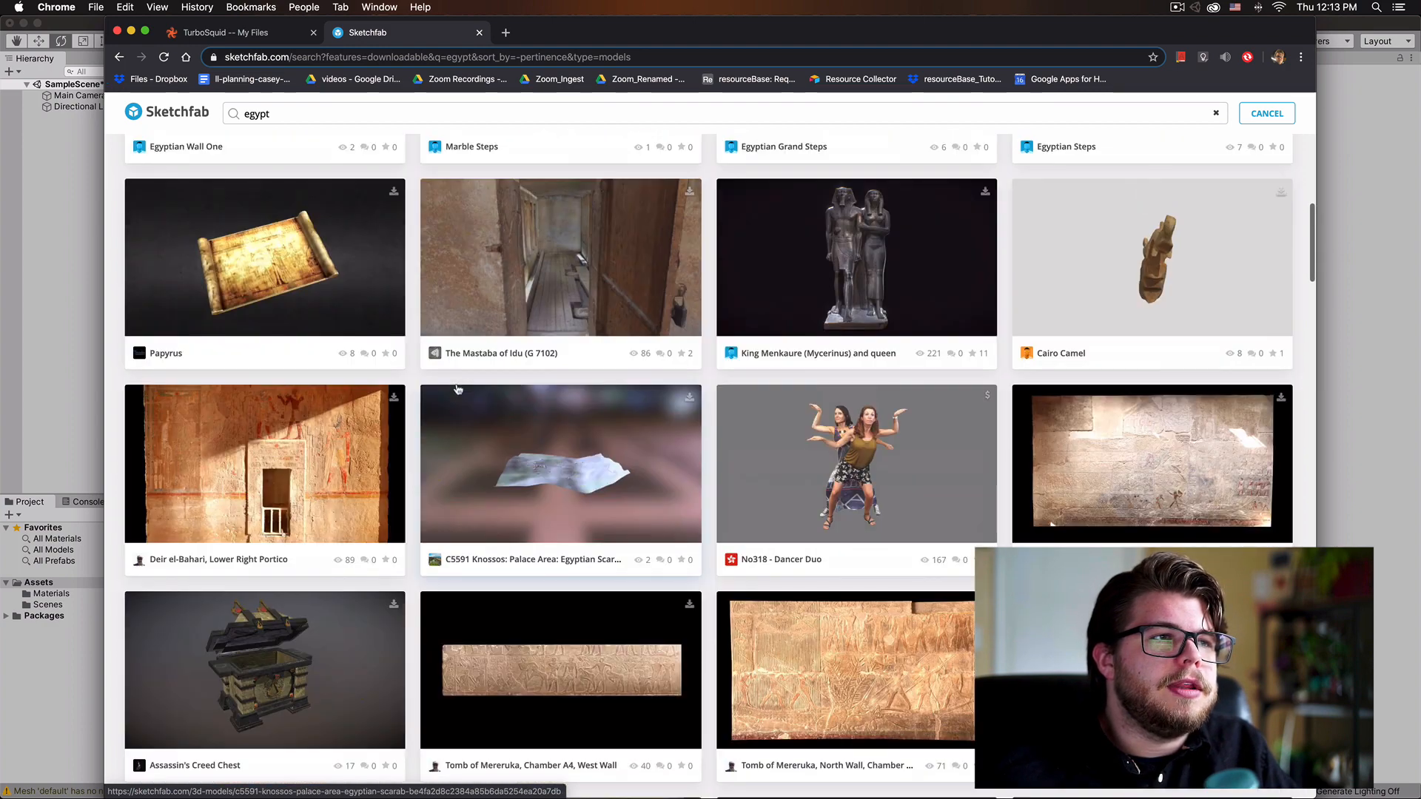
{"action": "scroll", "scroll_direction": "down", "scroll_amount": 3}
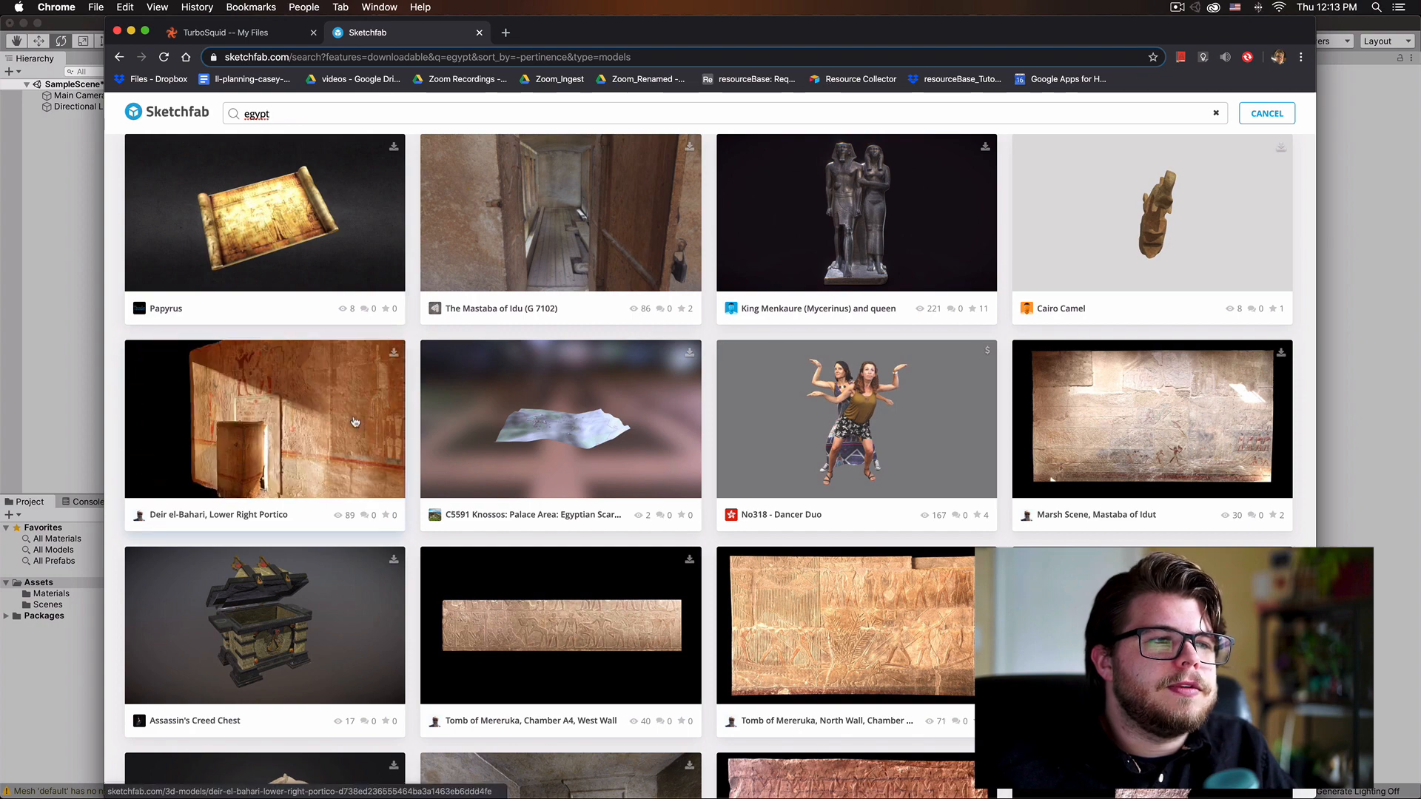
{"action": "mouse_move", "coordinate": [292, 413]}
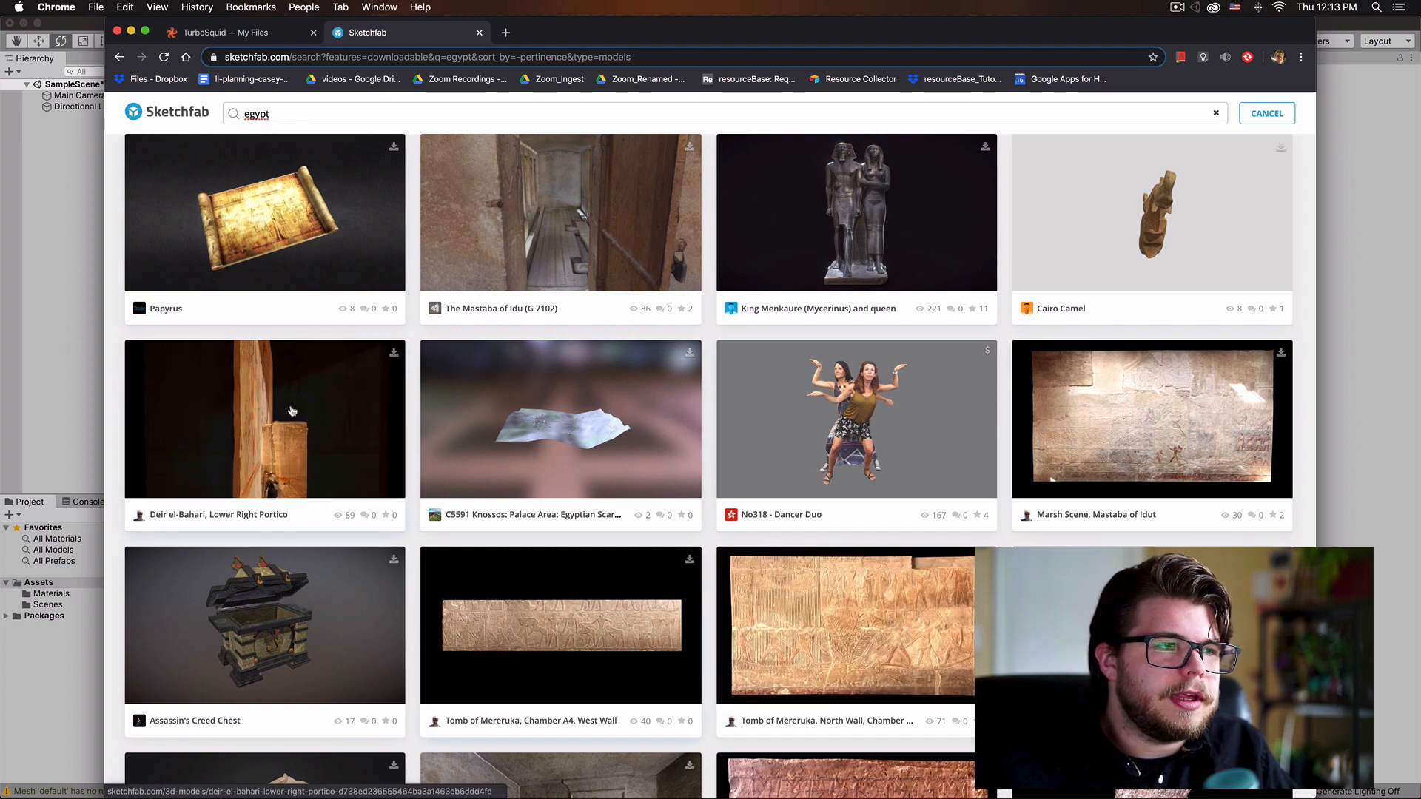
{"action": "left_click", "coordinate": [264, 417]}
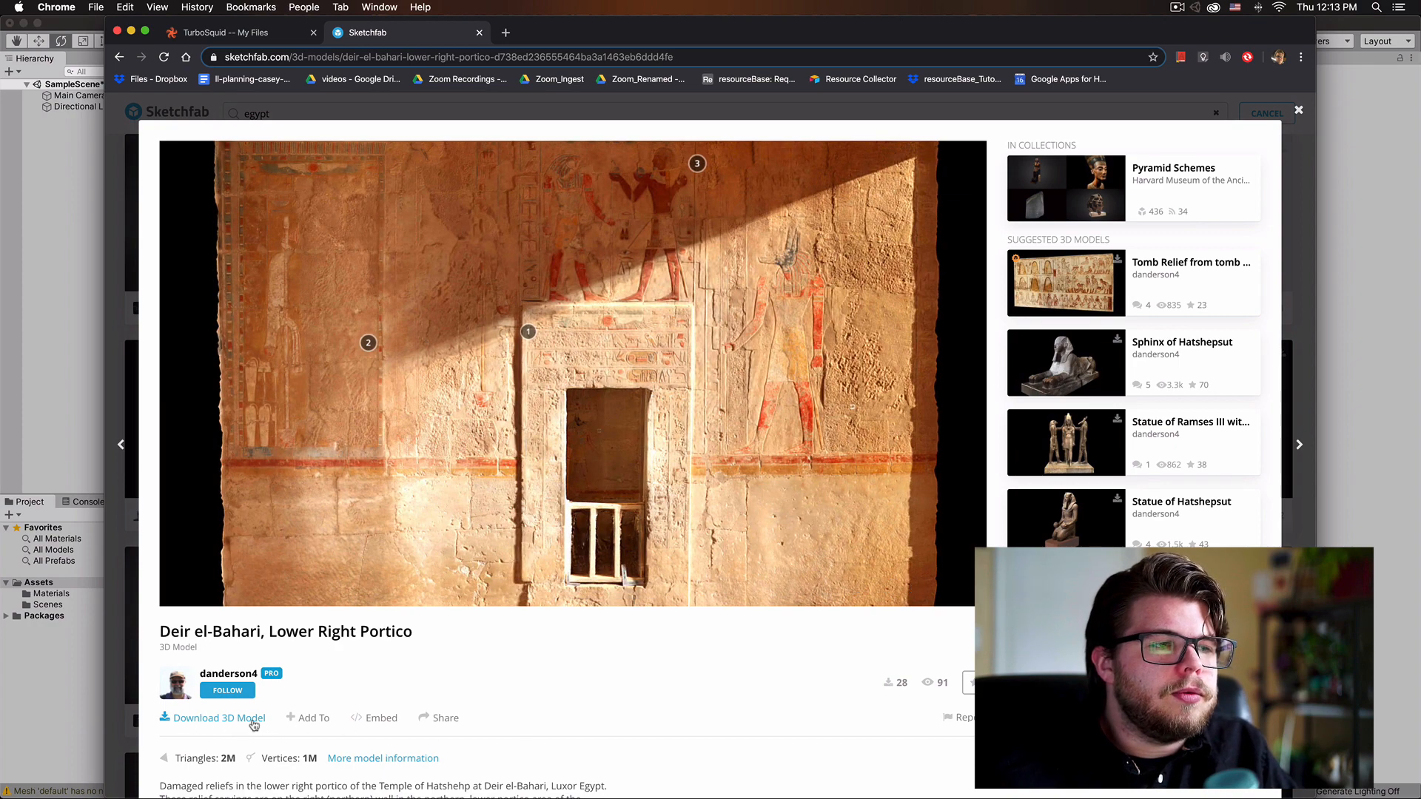
Download the portico model in its Original format (obj) from the Download 3D Model dialog
{"action": "left_click", "coordinate": [217, 718]}
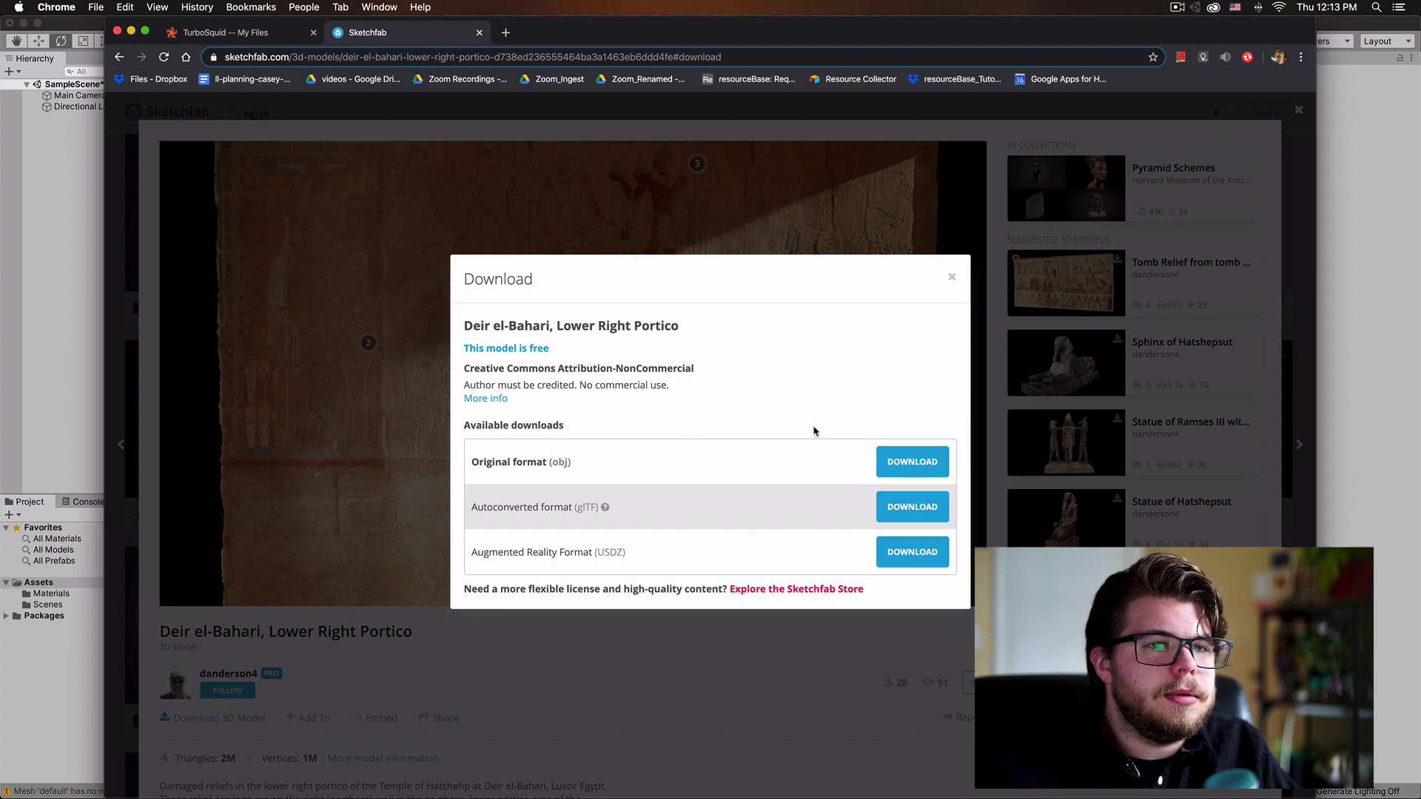
{"action": "mouse_move", "coordinate": [558, 487]}
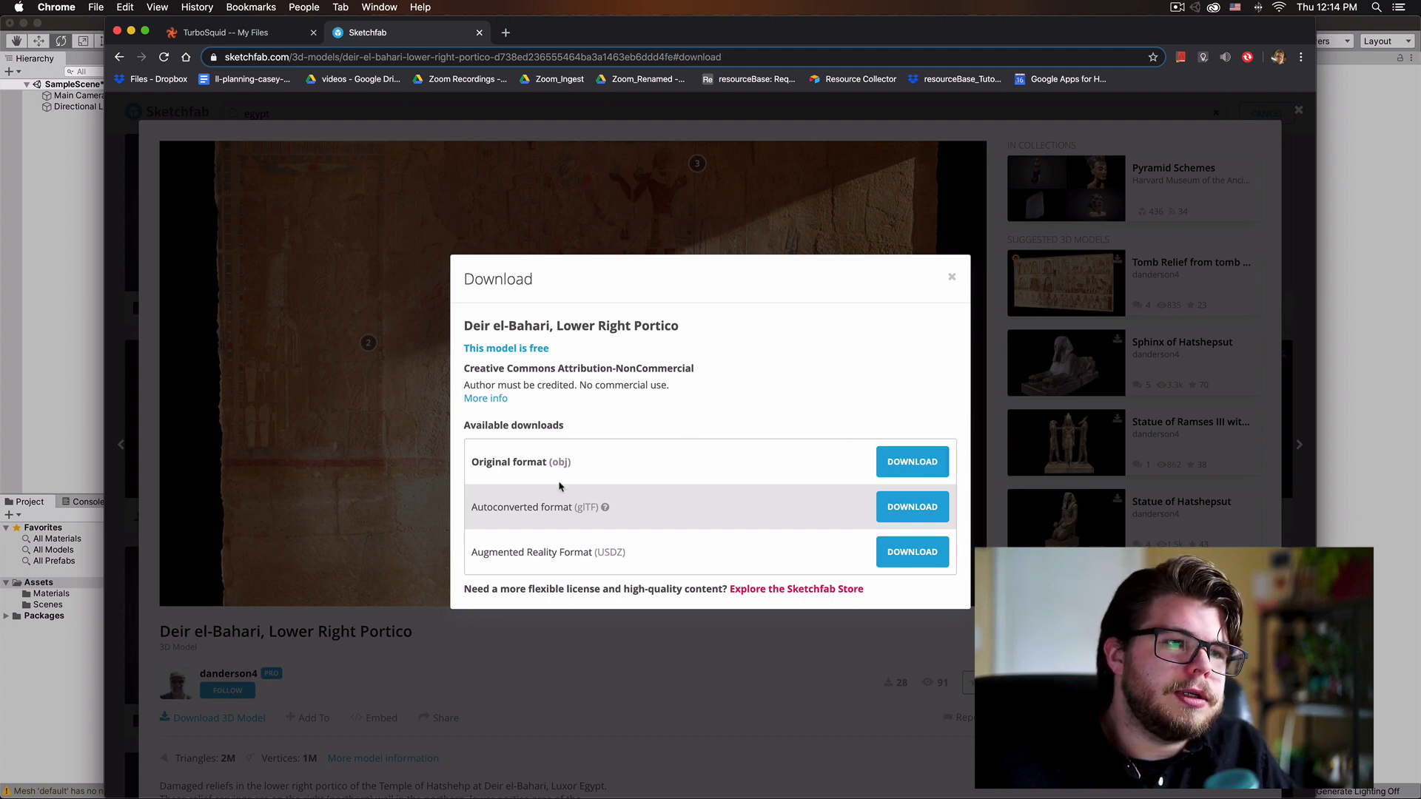
{"action": "double_click", "coordinate": [560, 462]}
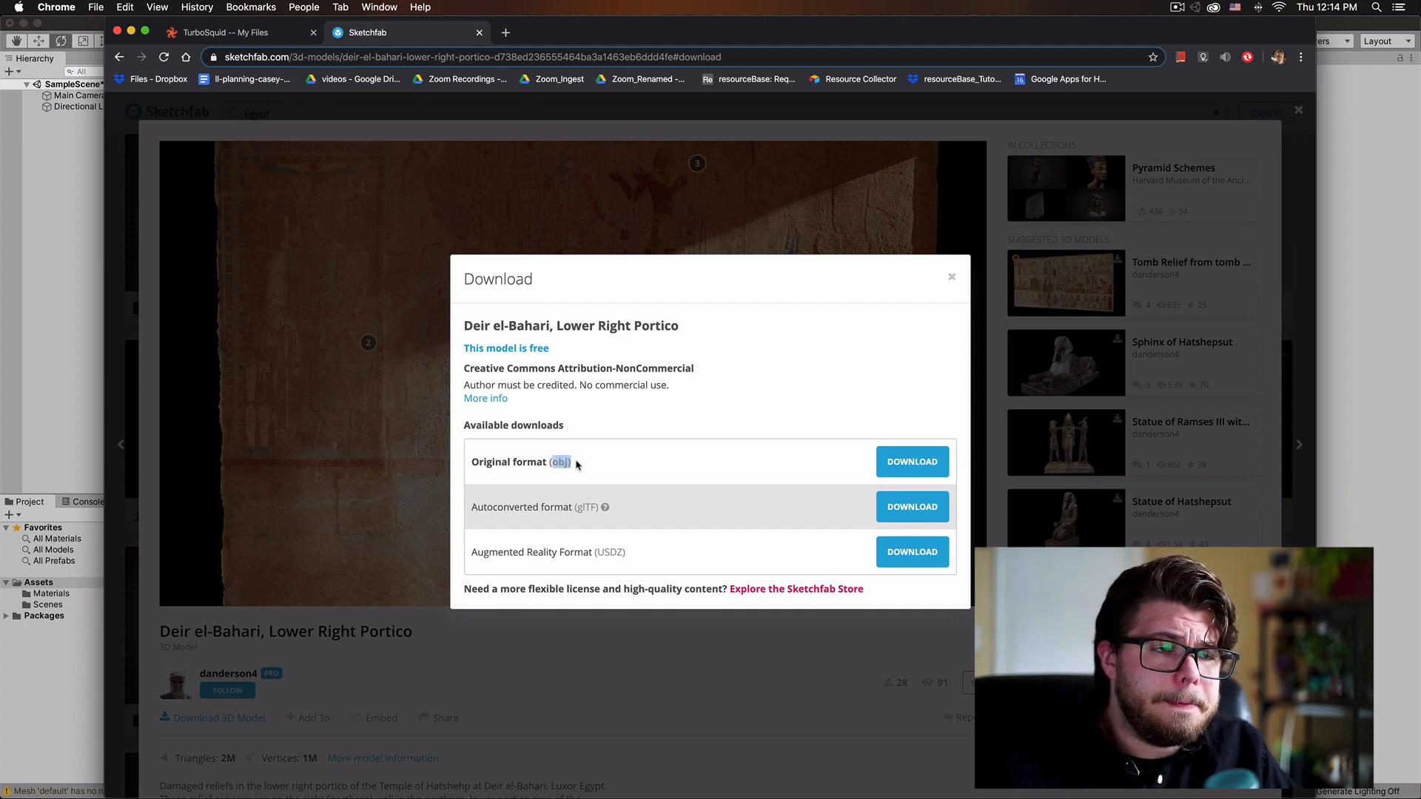
{"action": "mouse_move", "coordinate": [571, 465]}
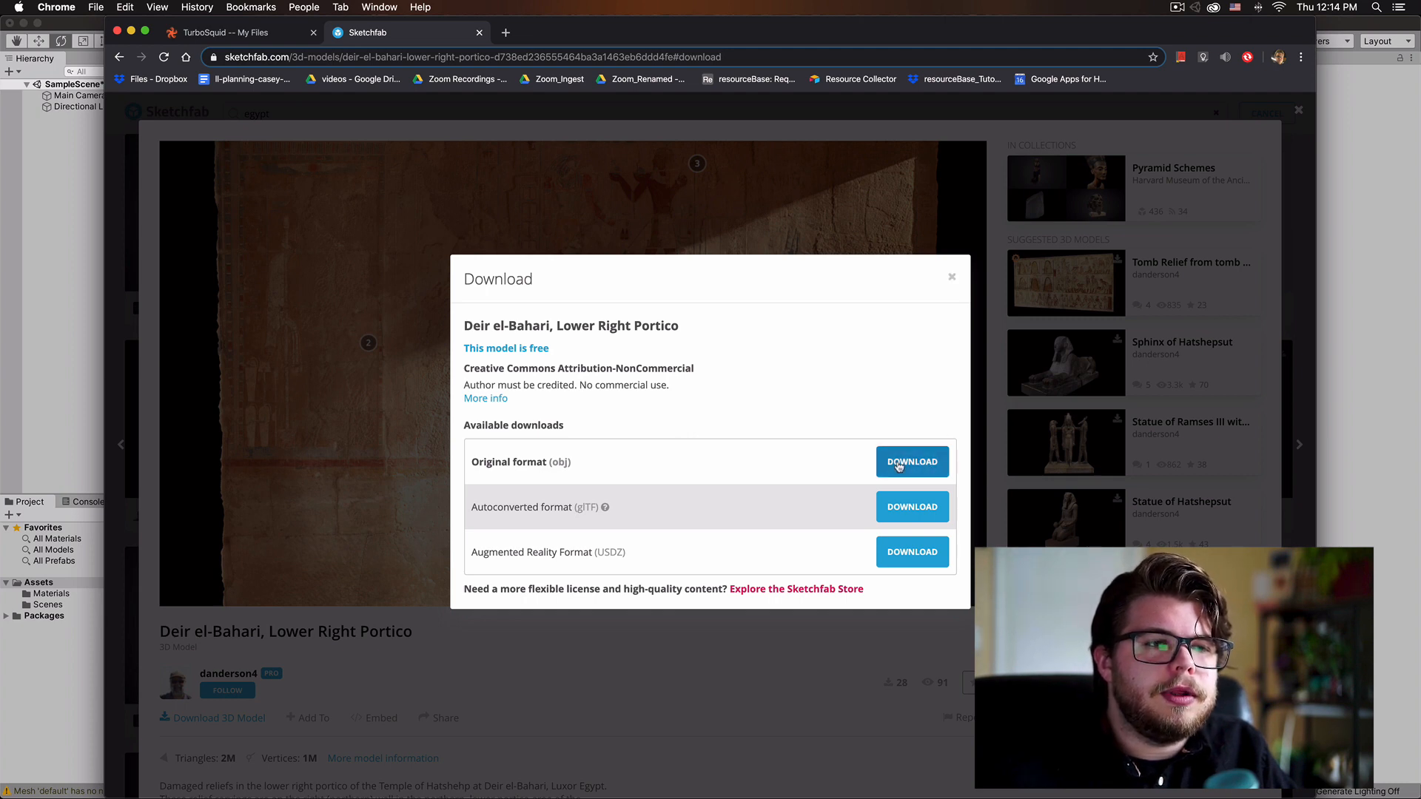
{"action": "left_click", "coordinate": [910, 462]}
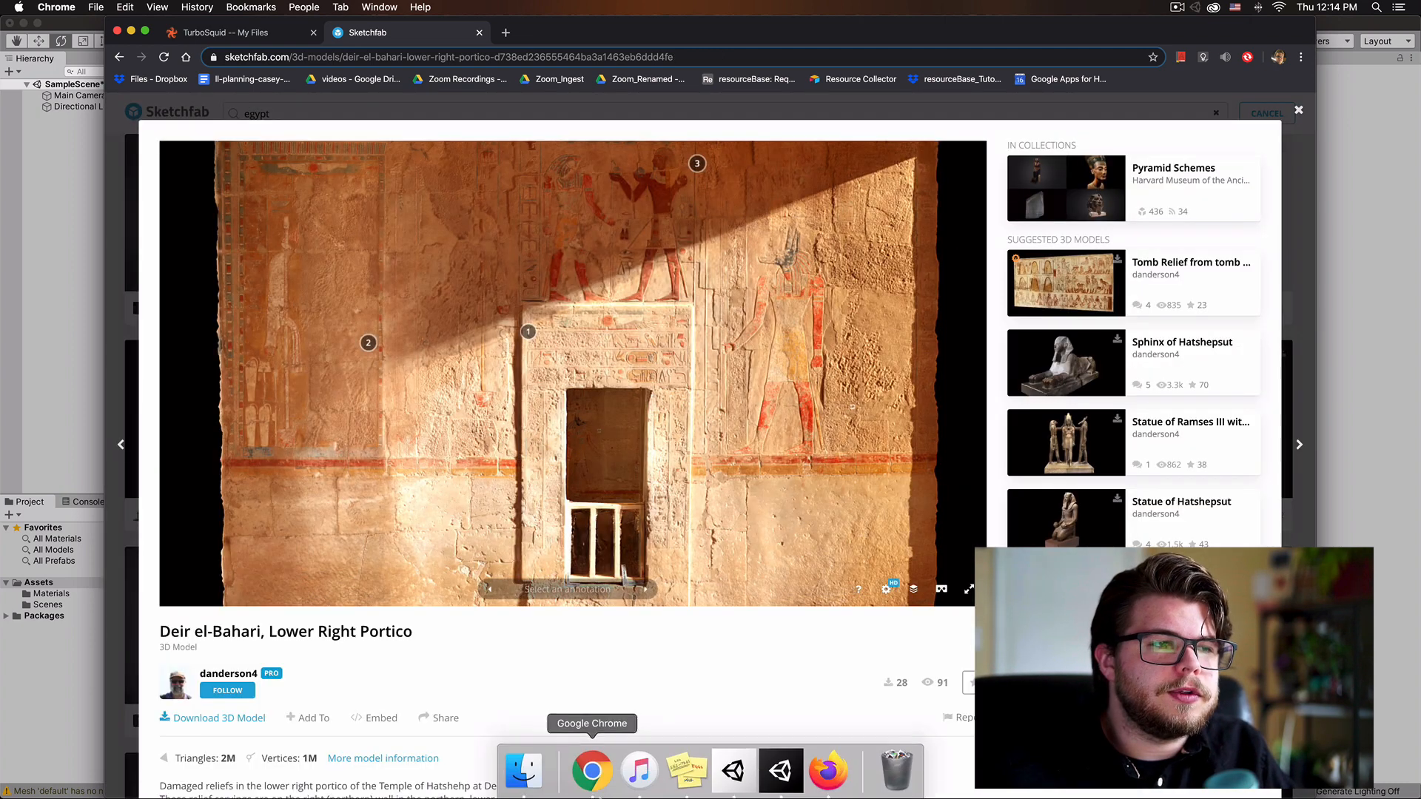
Unzip the downloaded portico archive in Downloads and browse its textures folder
{"action": "left_click", "coordinate": [522, 771]}
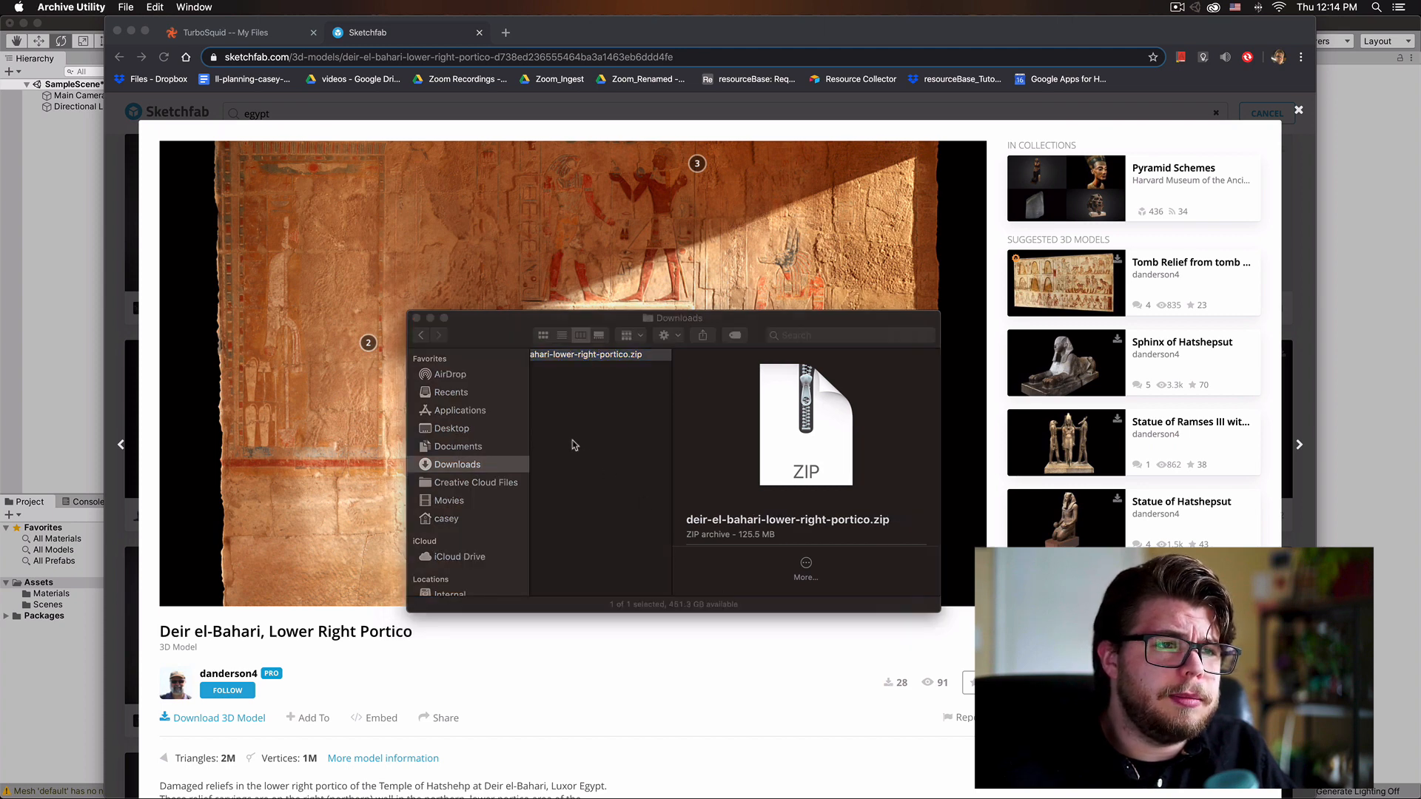
{"action": "left_click", "coordinate": [589, 360]}
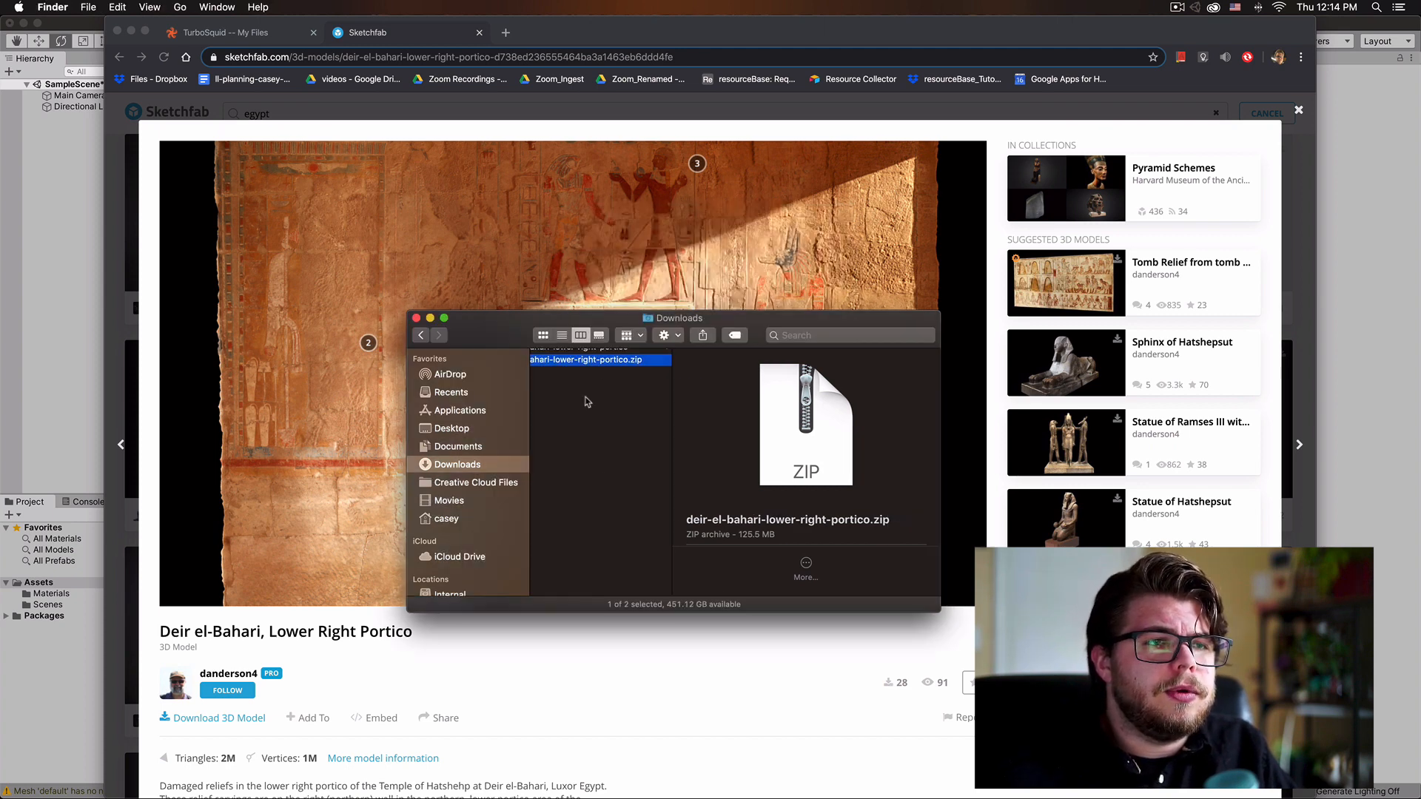
{"action": "double_click", "coordinate": [616, 353]}
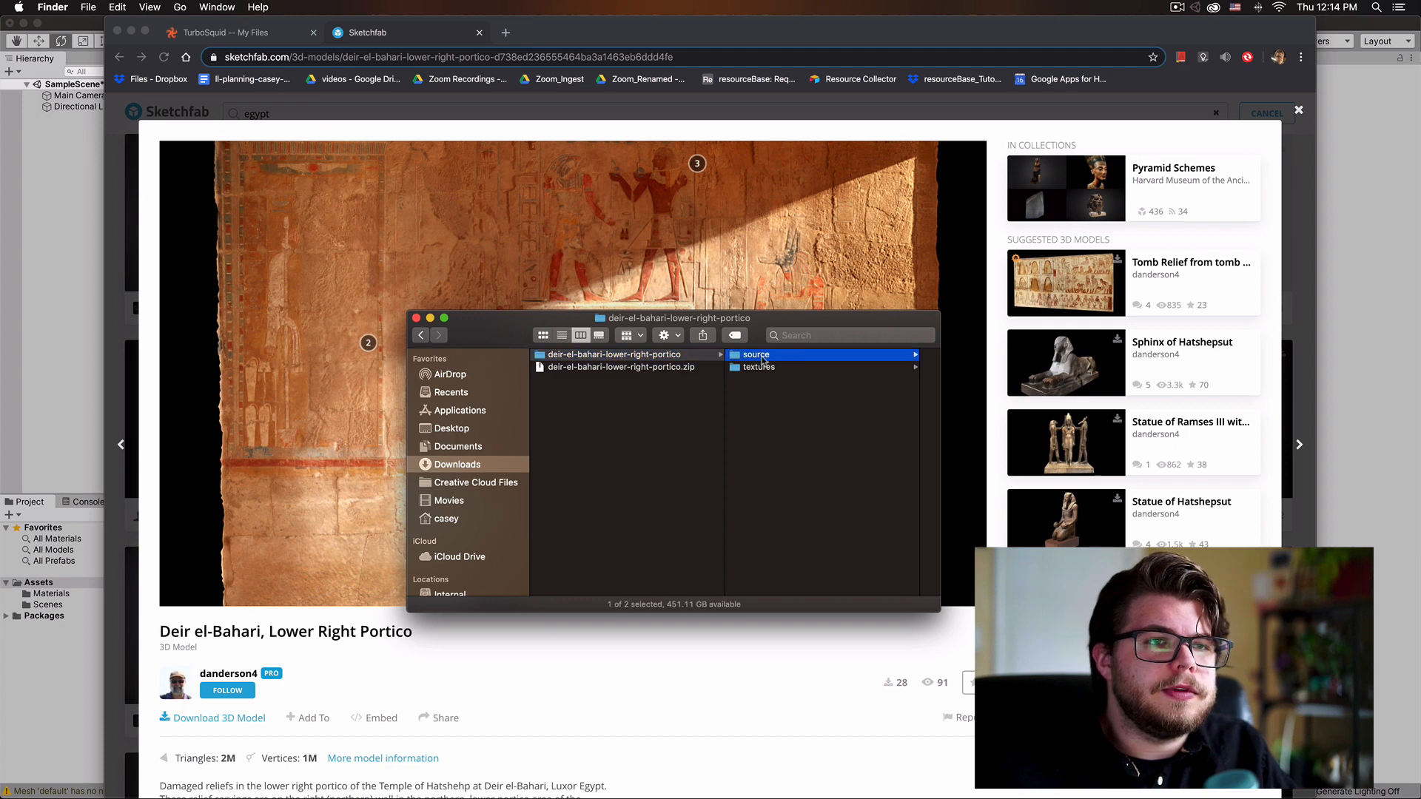
{"action": "left_click", "coordinate": [758, 367]}
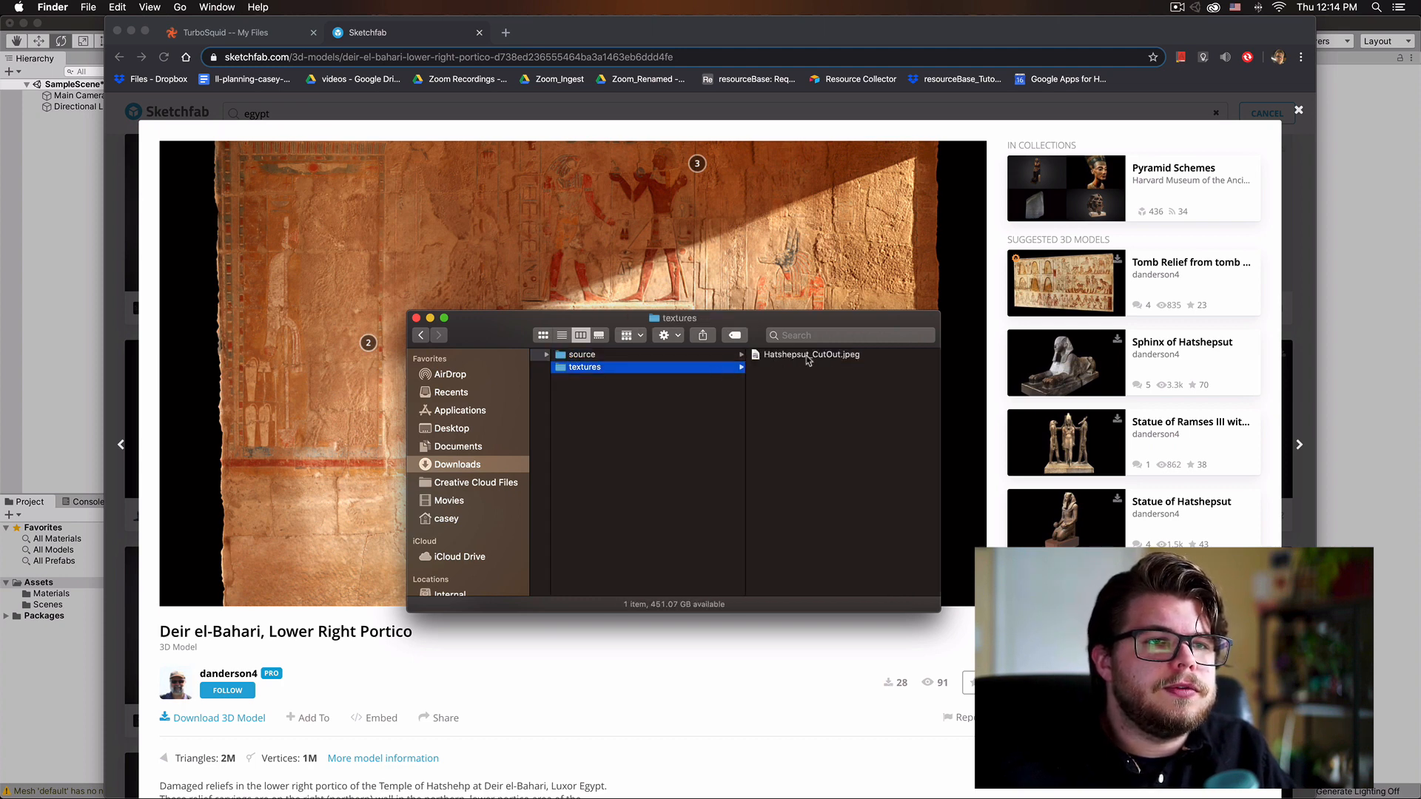
Unzip LowerRightPortico.zip in the source folder, revealing the Hatshepsut_CutOut jpg, mtl and obj files
{"action": "left_click", "coordinate": [580, 354]}
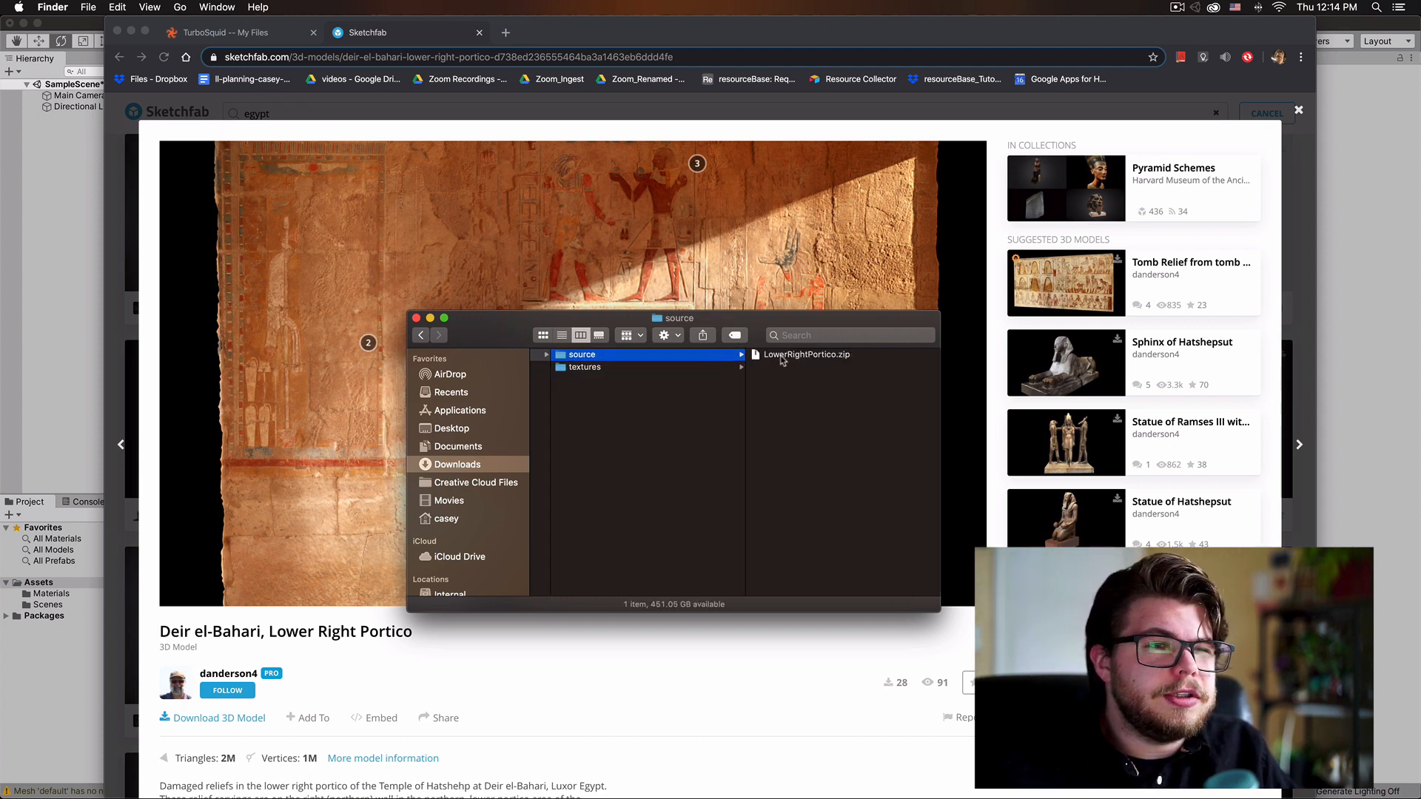
{"action": "left_click", "coordinate": [805, 354]}
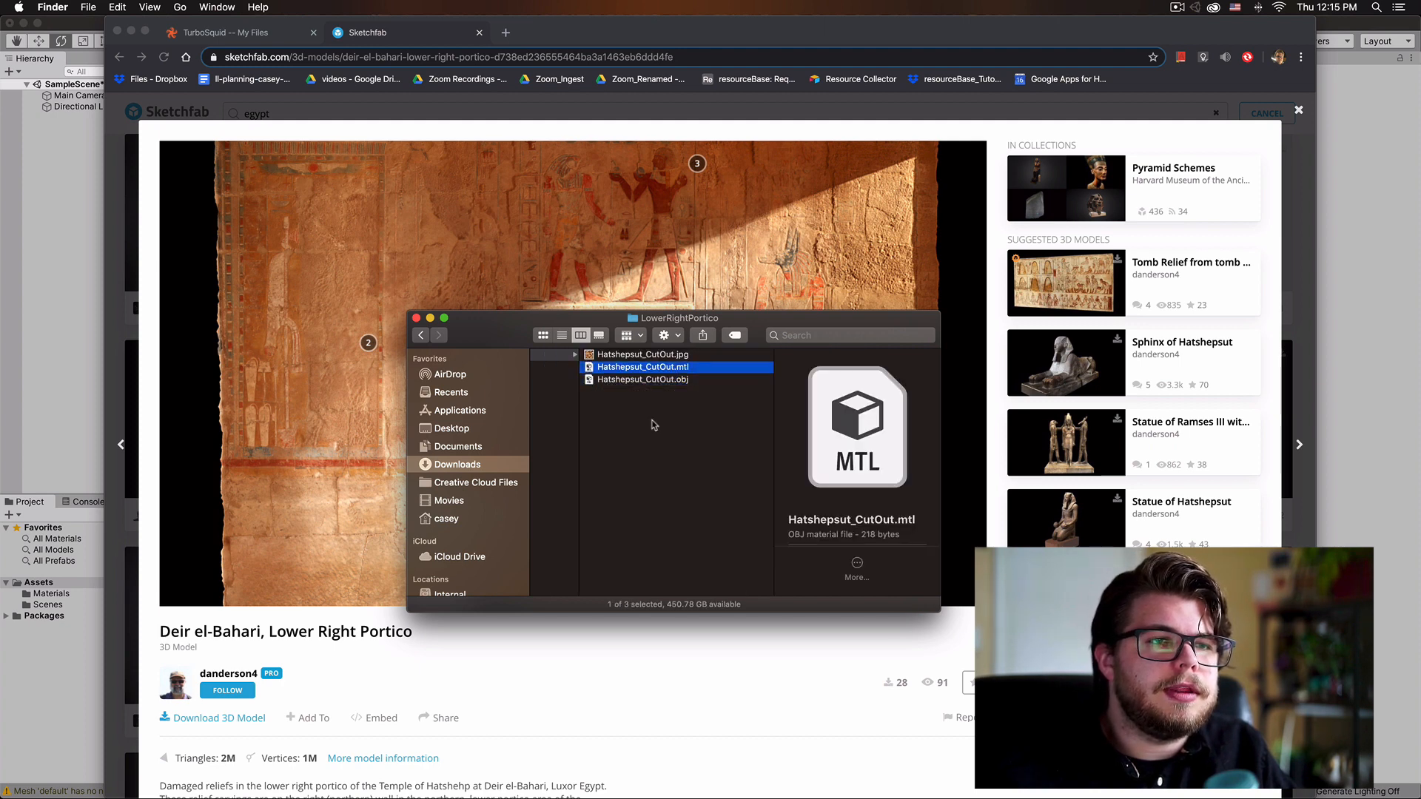
{"action": "left_click", "coordinate": [420, 334]}
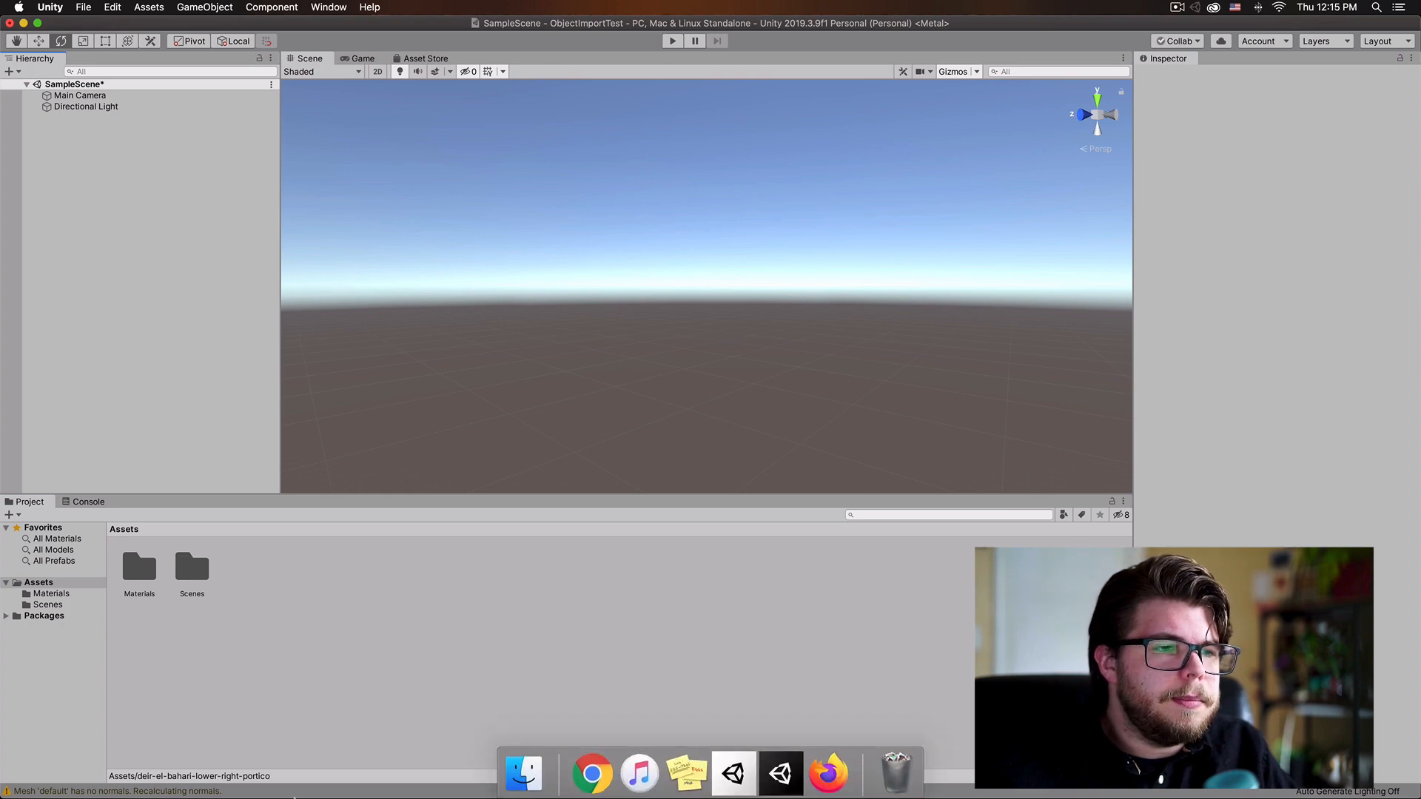
Bring the Downloads Finder window up over Unity to drag the extracted portico folder into Assets
{"action": "left_click", "coordinate": [523, 771]}
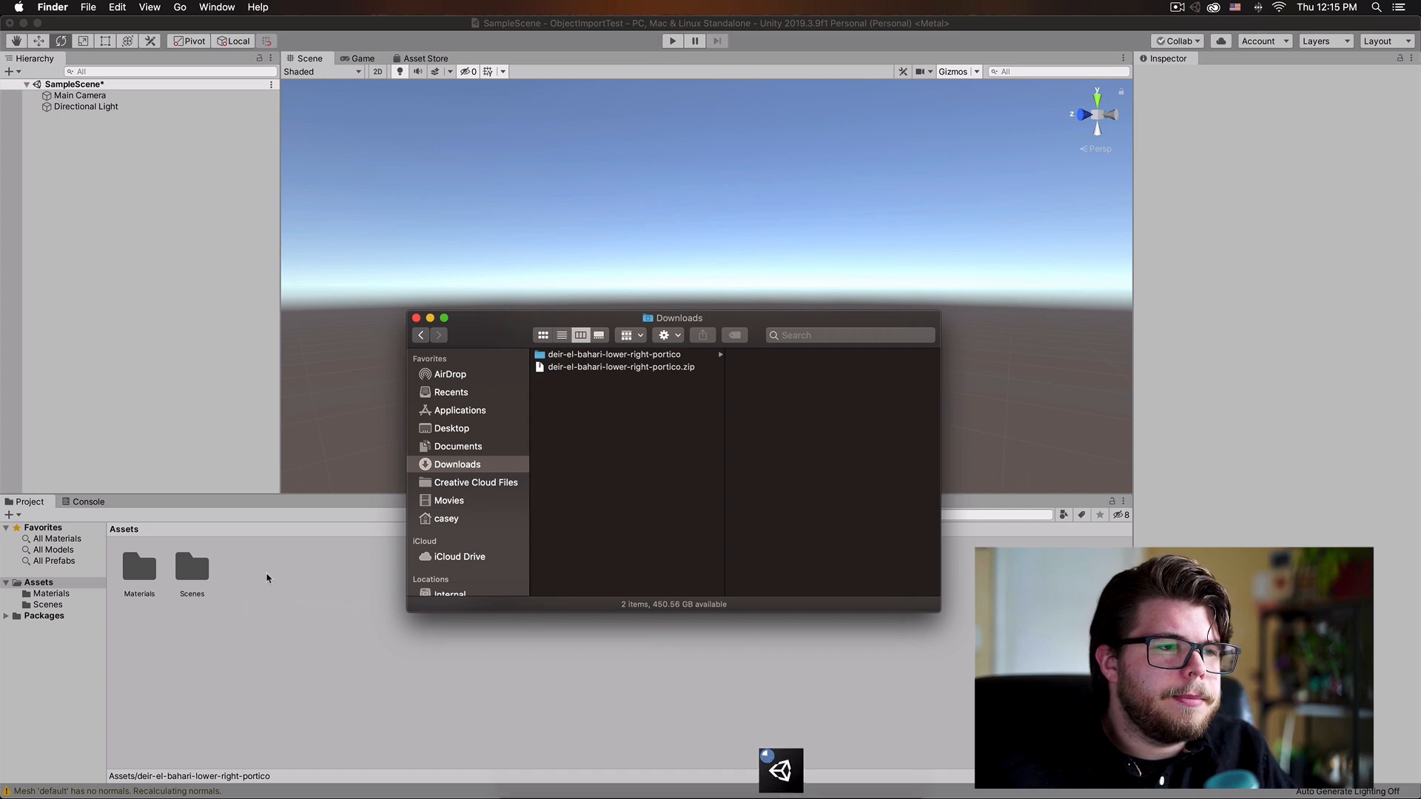
{"action": "mouse_move", "coordinate": [402, 495]}
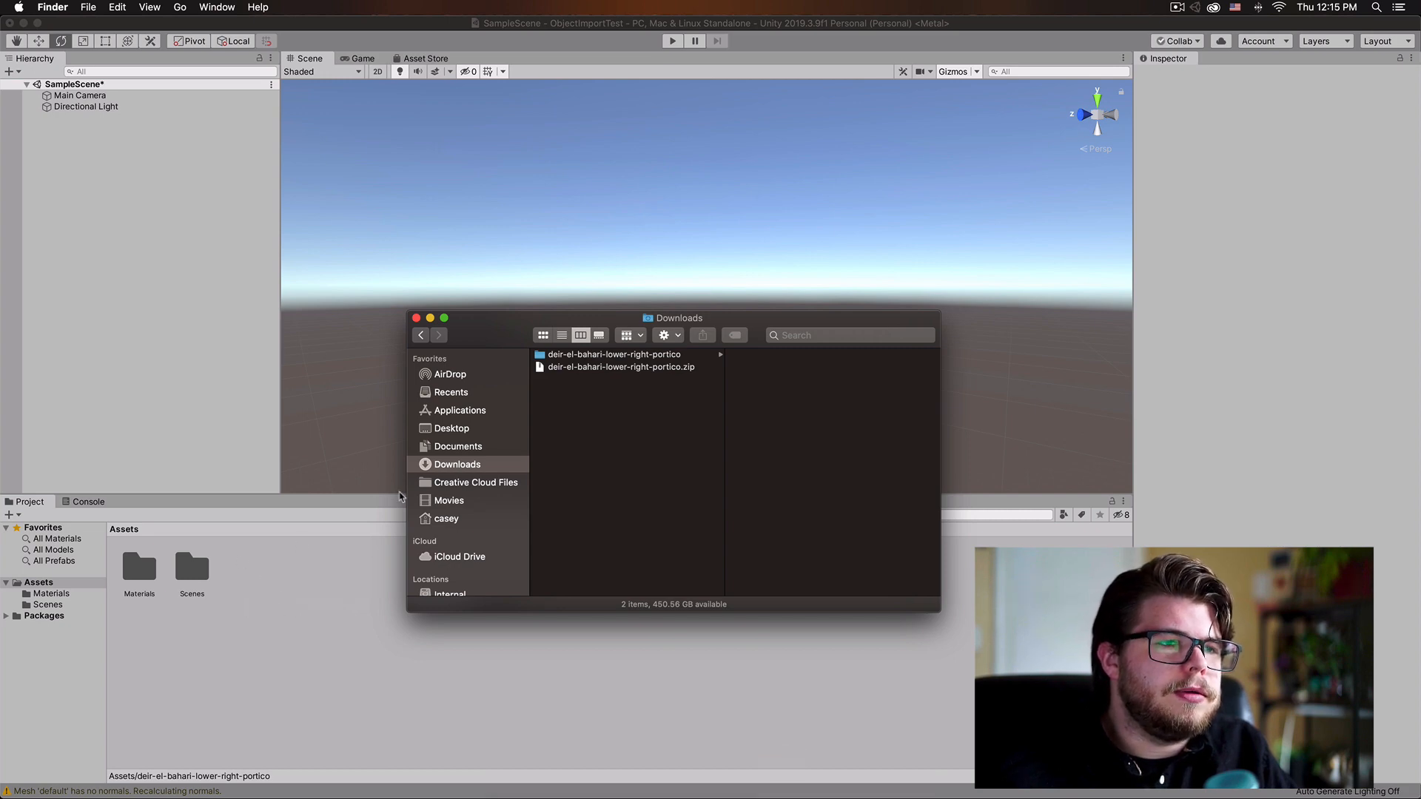
{"action": "mouse_move", "coordinate": [338, 564]}
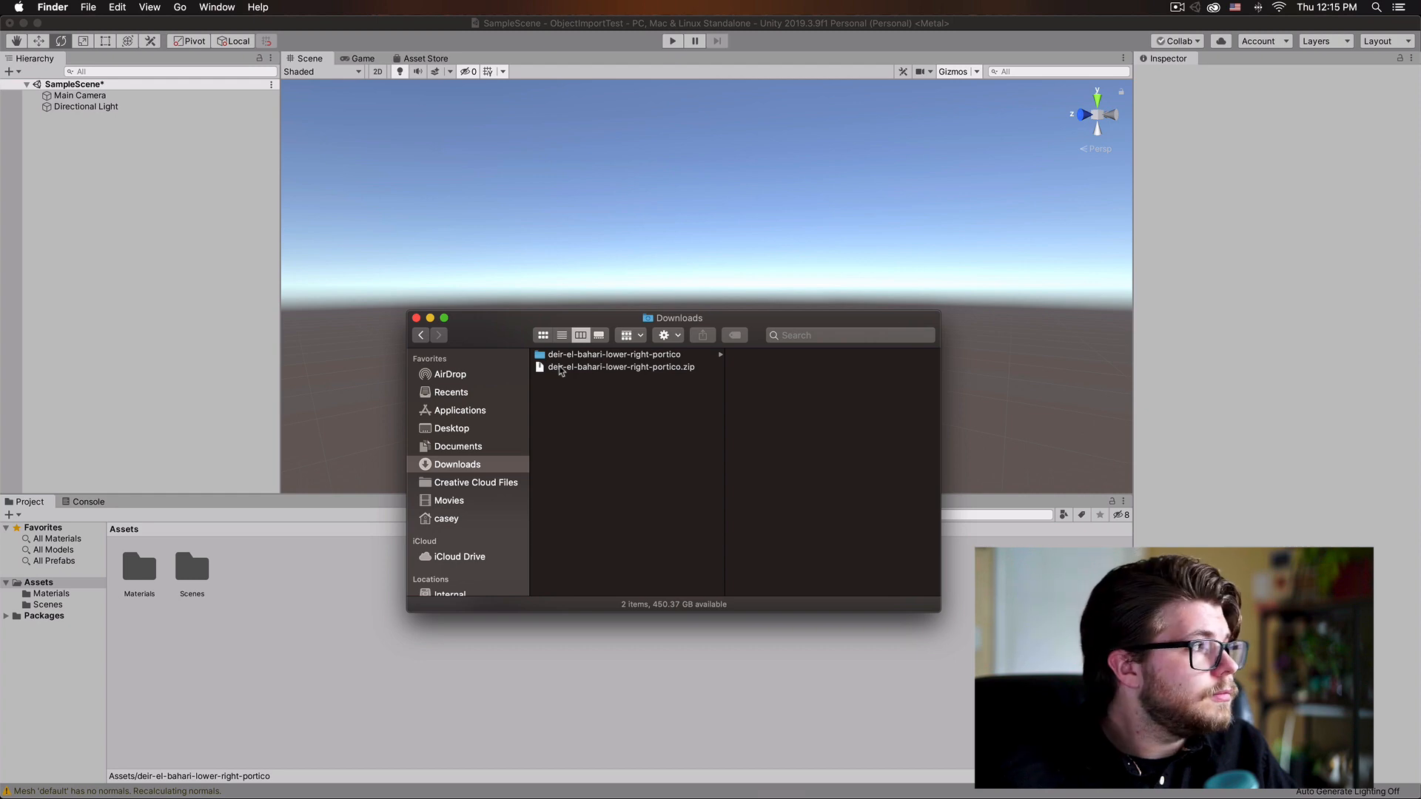
{"action": "mouse_move", "coordinate": [563, 357]}
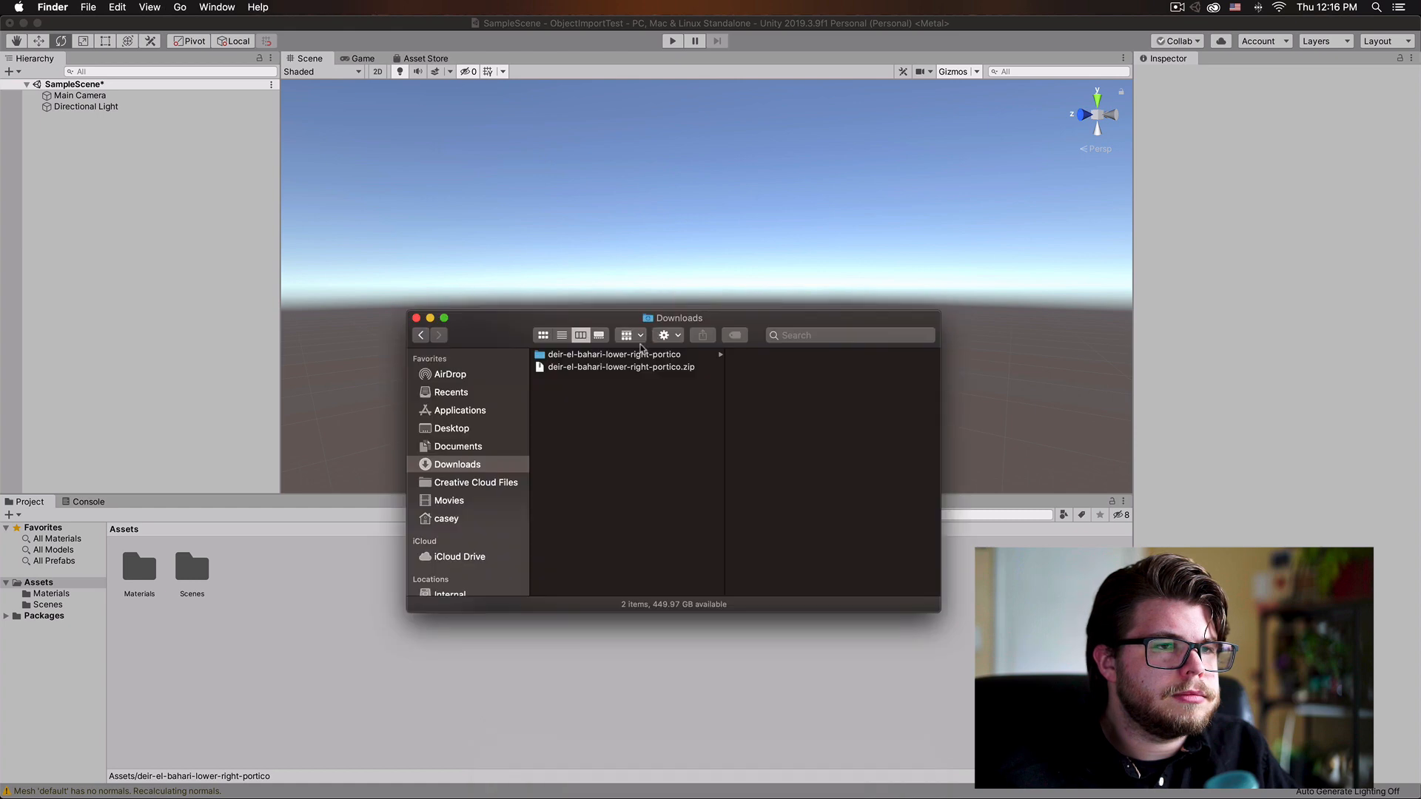
{"action": "mouse_move", "coordinate": [644, 244]}
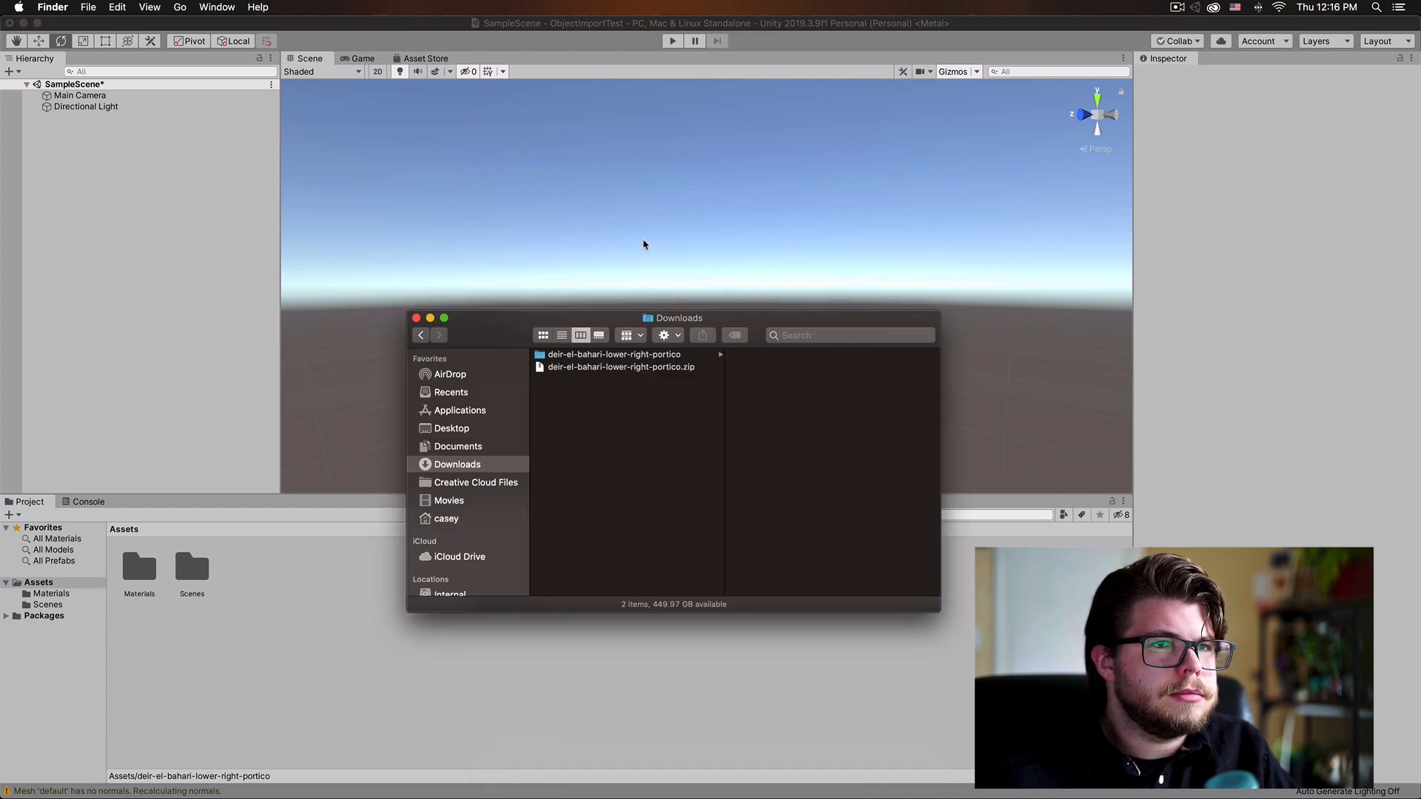
{"action": "mouse_move", "coordinate": [597, 243]}
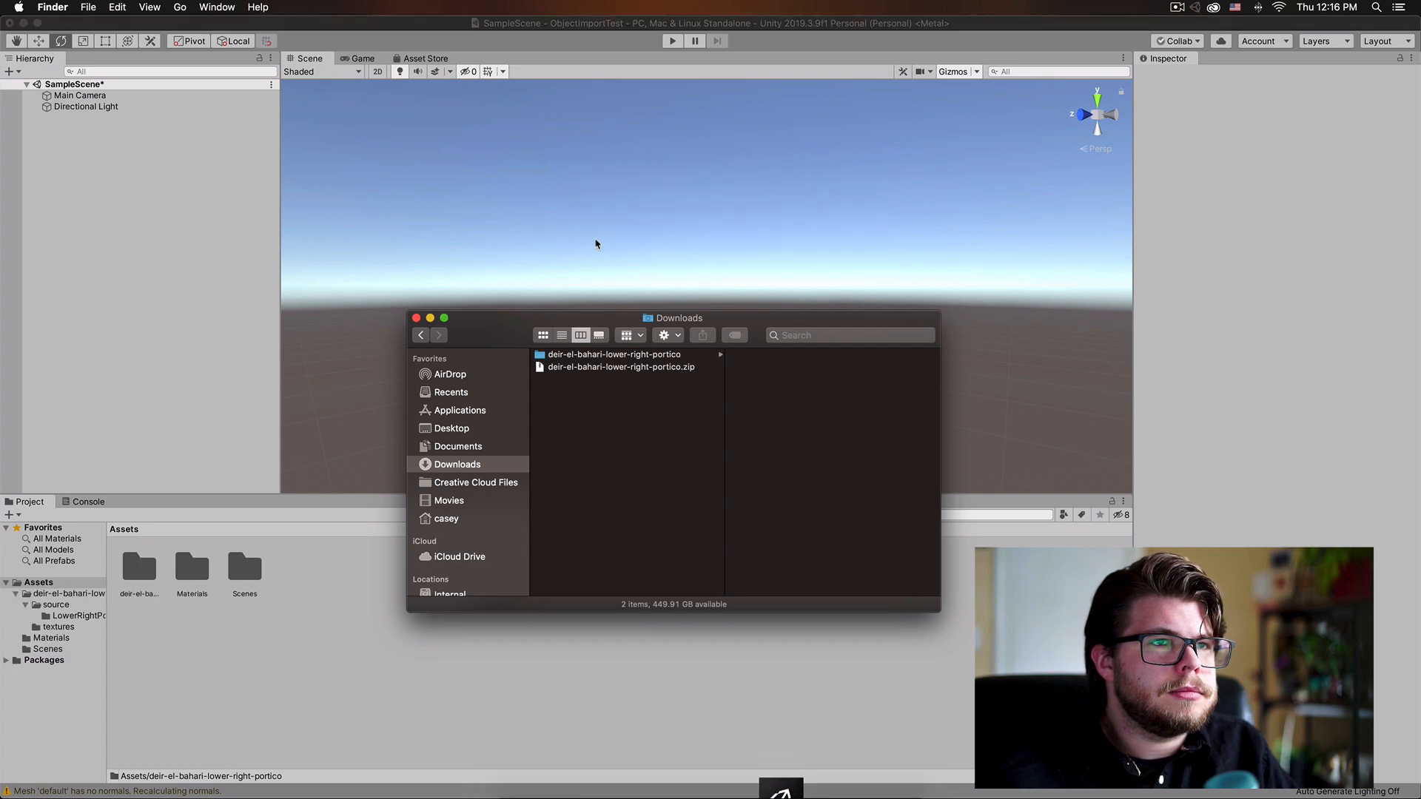
{"action": "mouse_move", "coordinate": [388, 394]}
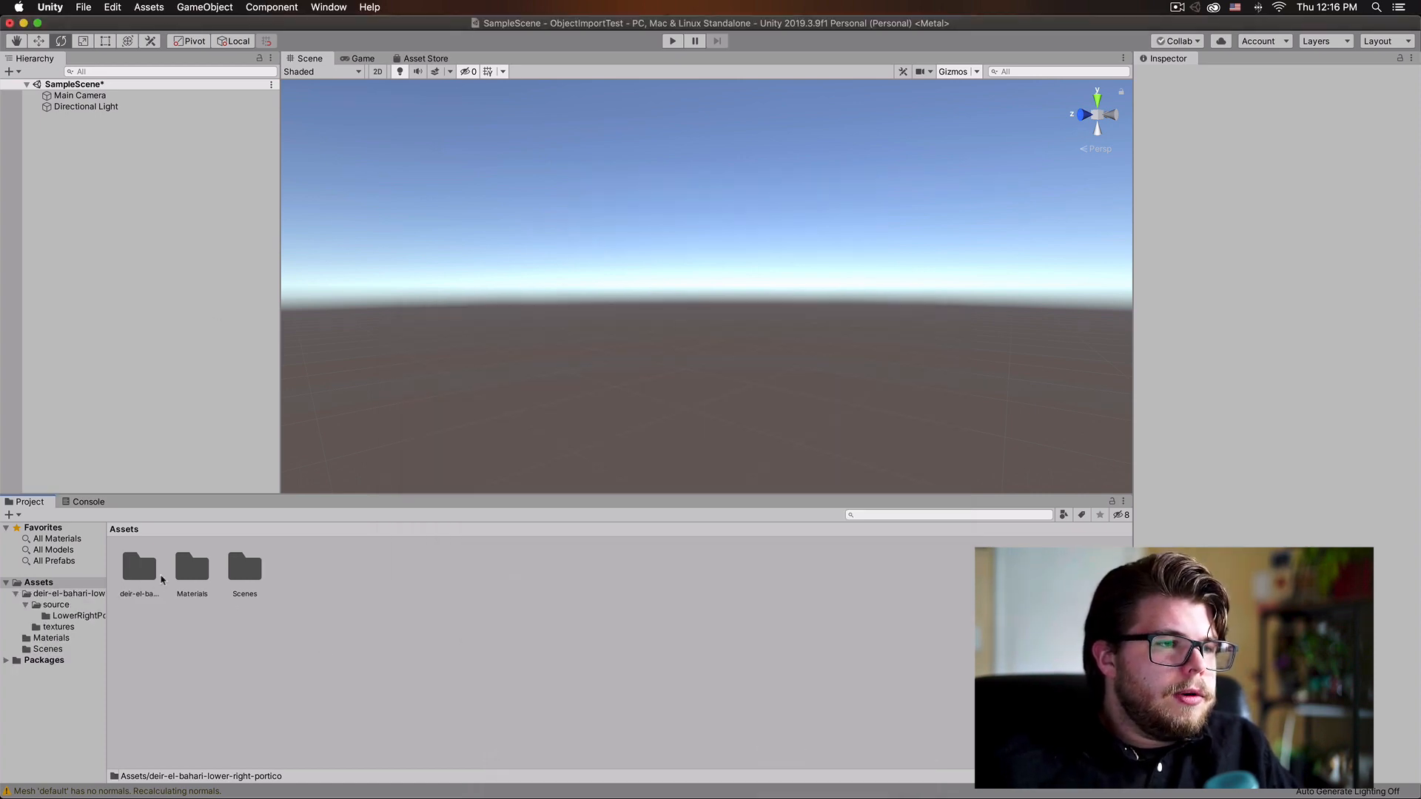
Browse into deir-el-bahari-lower-right-portico > source > LowerRightPortico in the Project window
{"action": "double_click", "coordinate": [139, 566]}
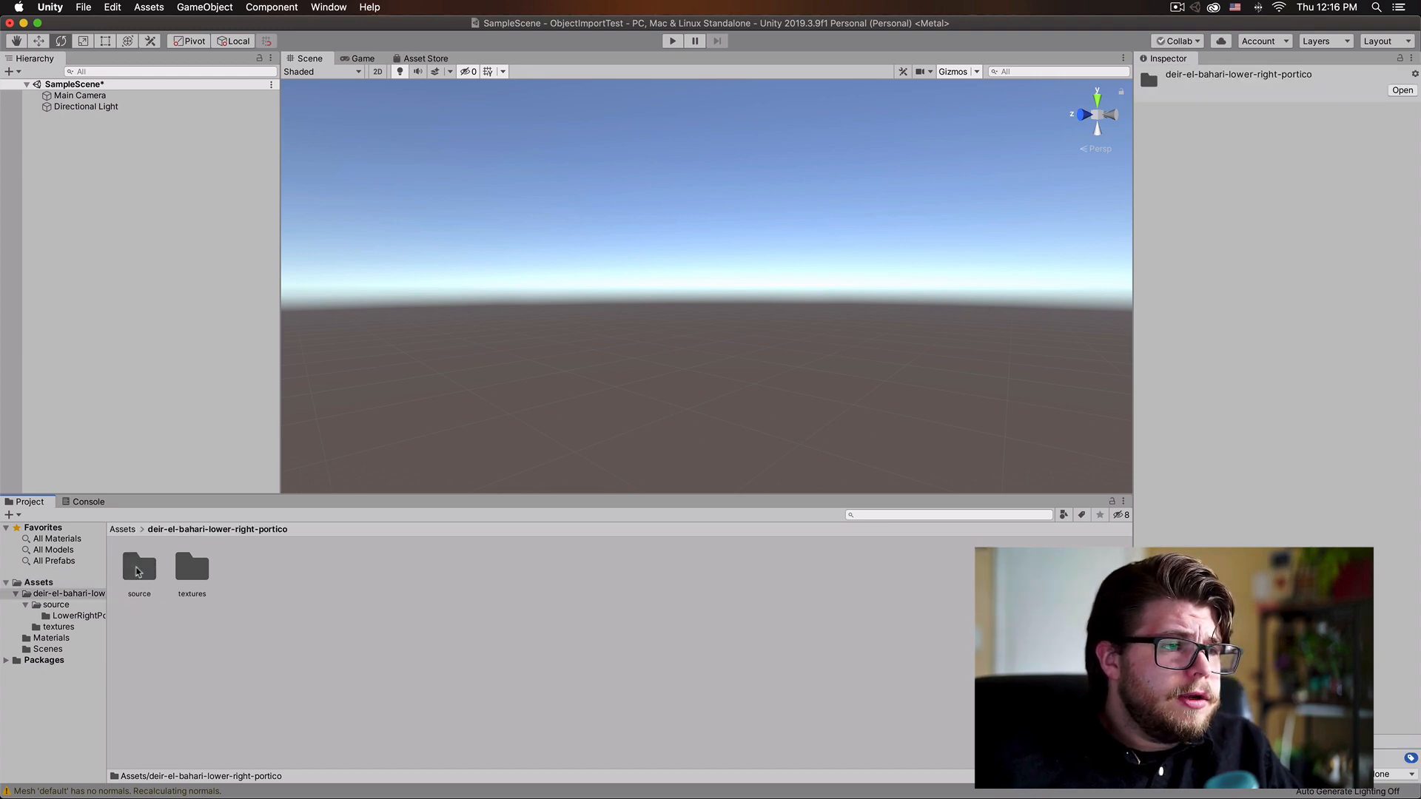
{"action": "left_click", "coordinate": [191, 569]}
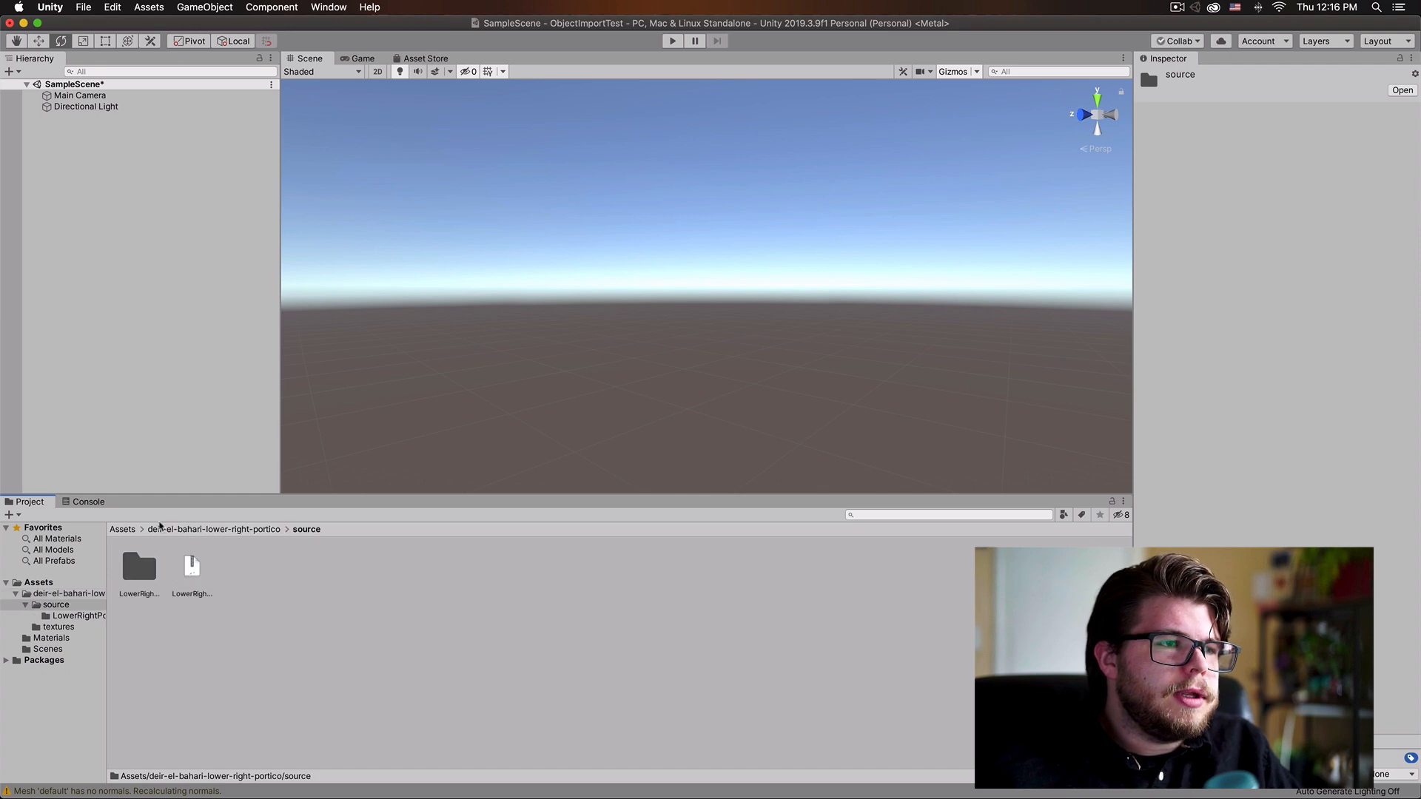
{"action": "double_click", "coordinate": [139, 567]}
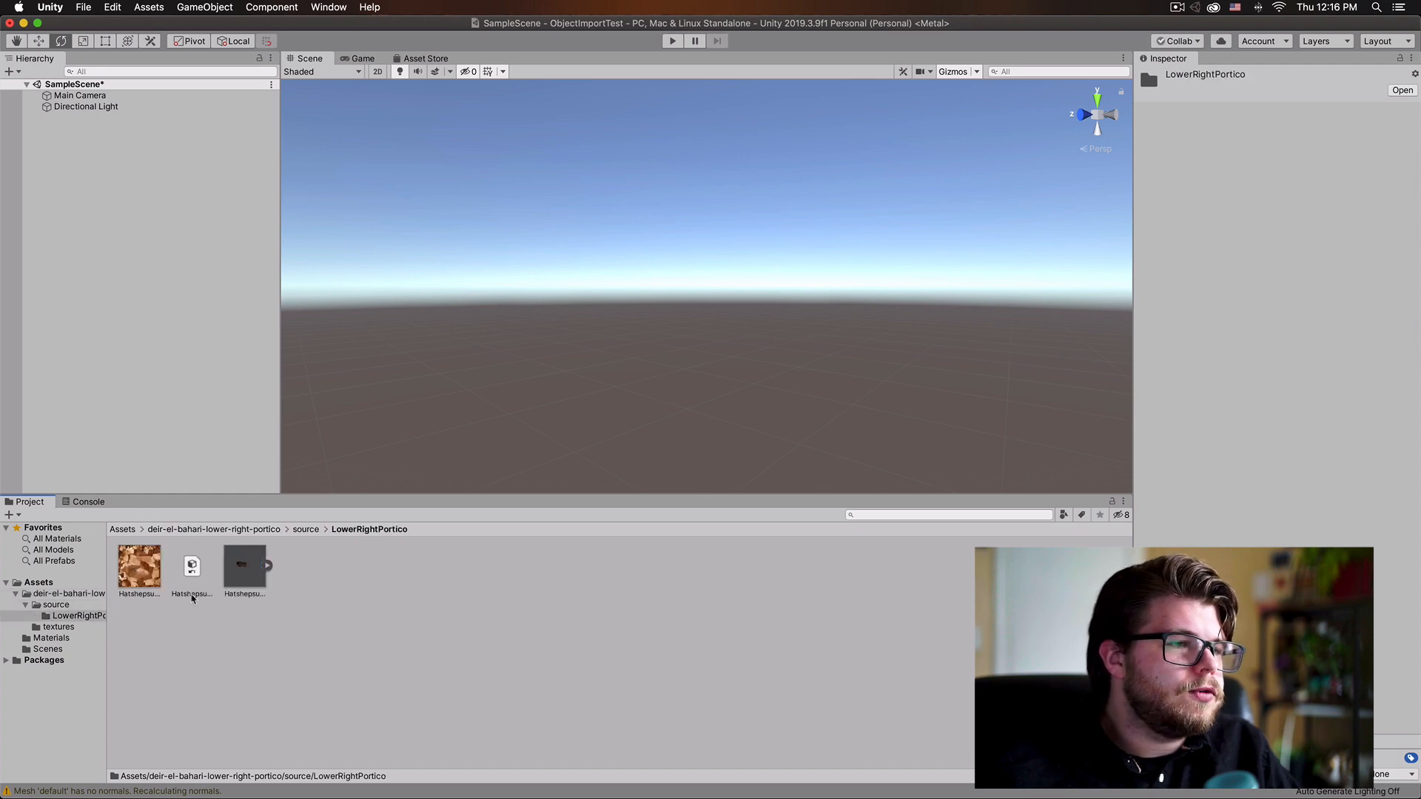
Inspect the Hatshepsut_CutOut OBJ model, MTL material and JPG texture import settings
{"action": "left_click", "coordinate": [243, 567]}
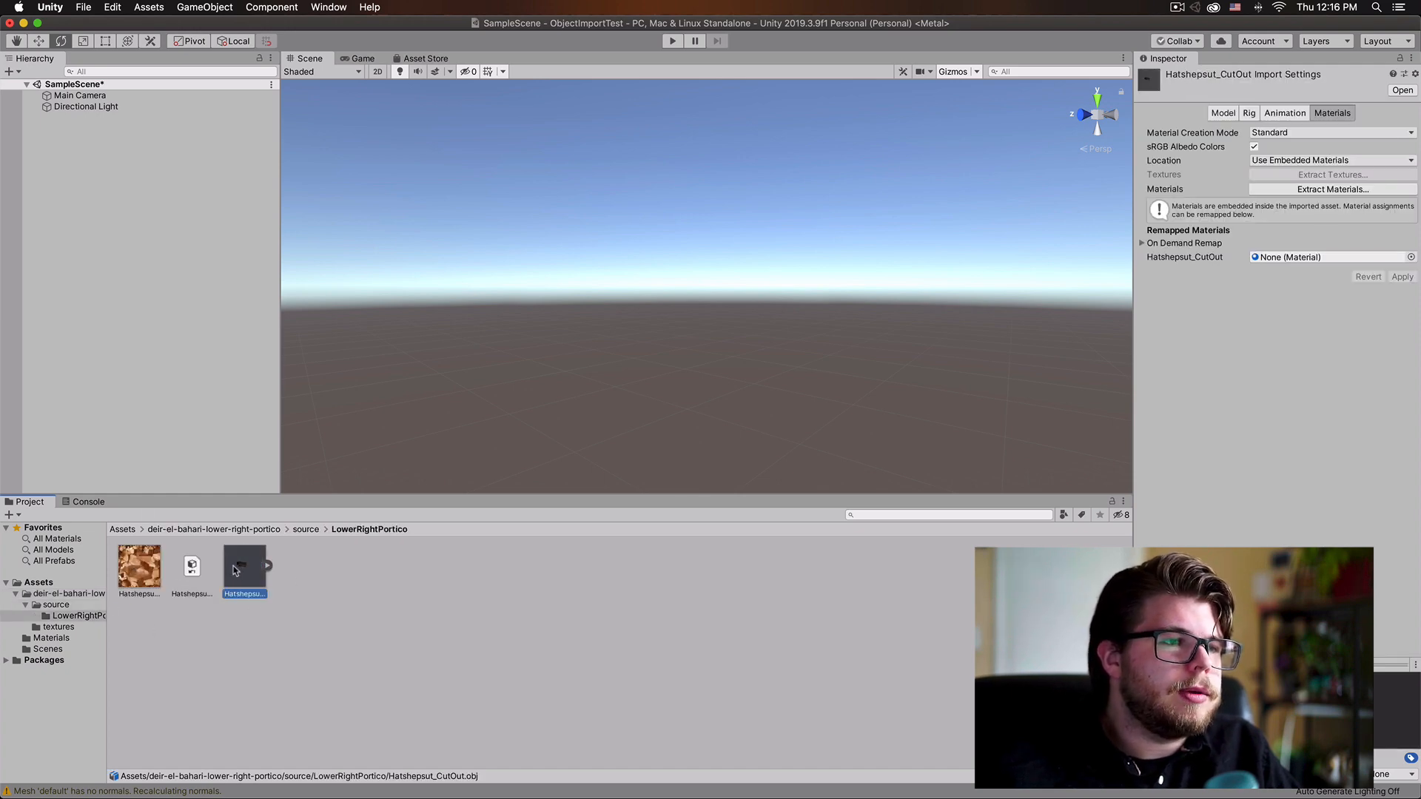
{"action": "mouse_move", "coordinate": [242, 567]}
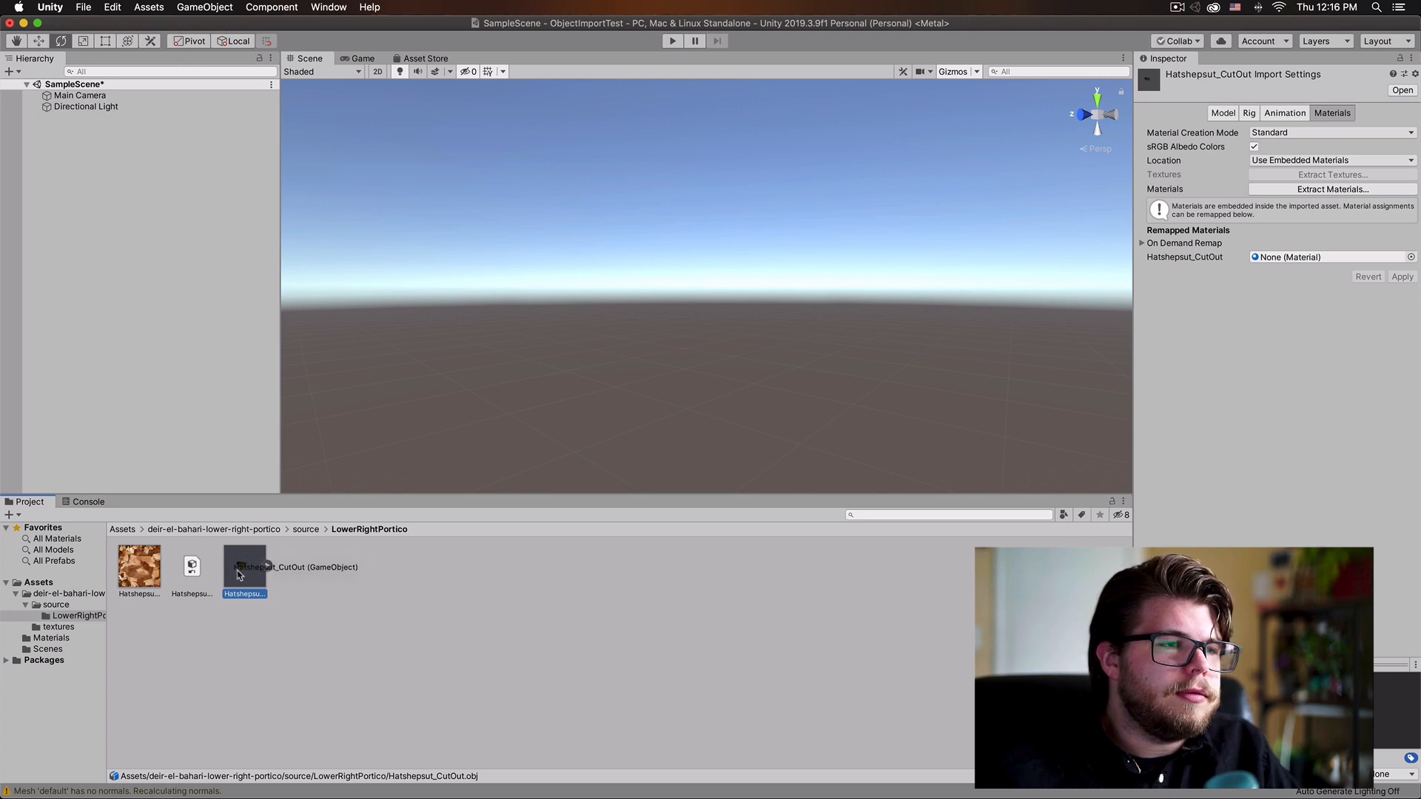
{"action": "left_click", "coordinate": [191, 564]}
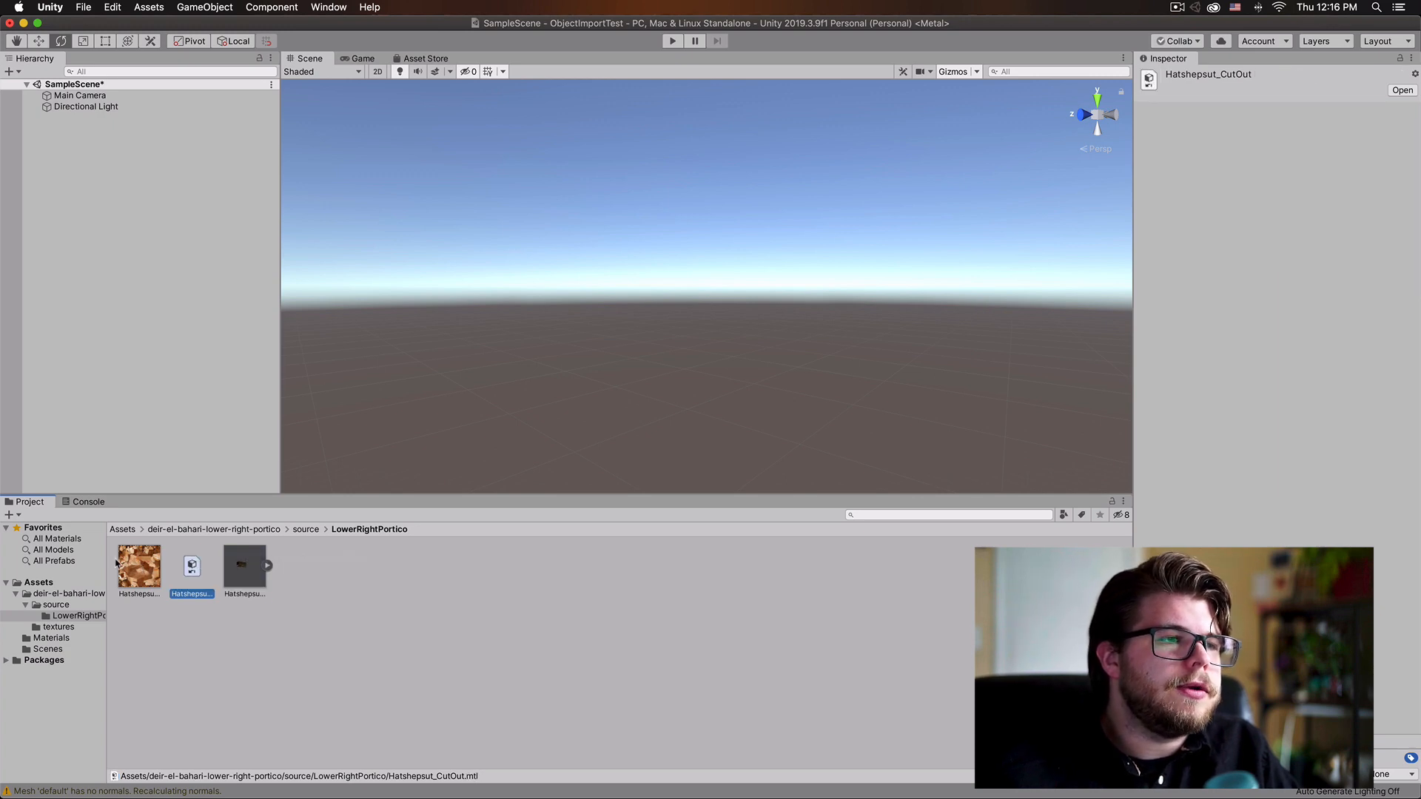
{"action": "left_click", "coordinate": [139, 565]}
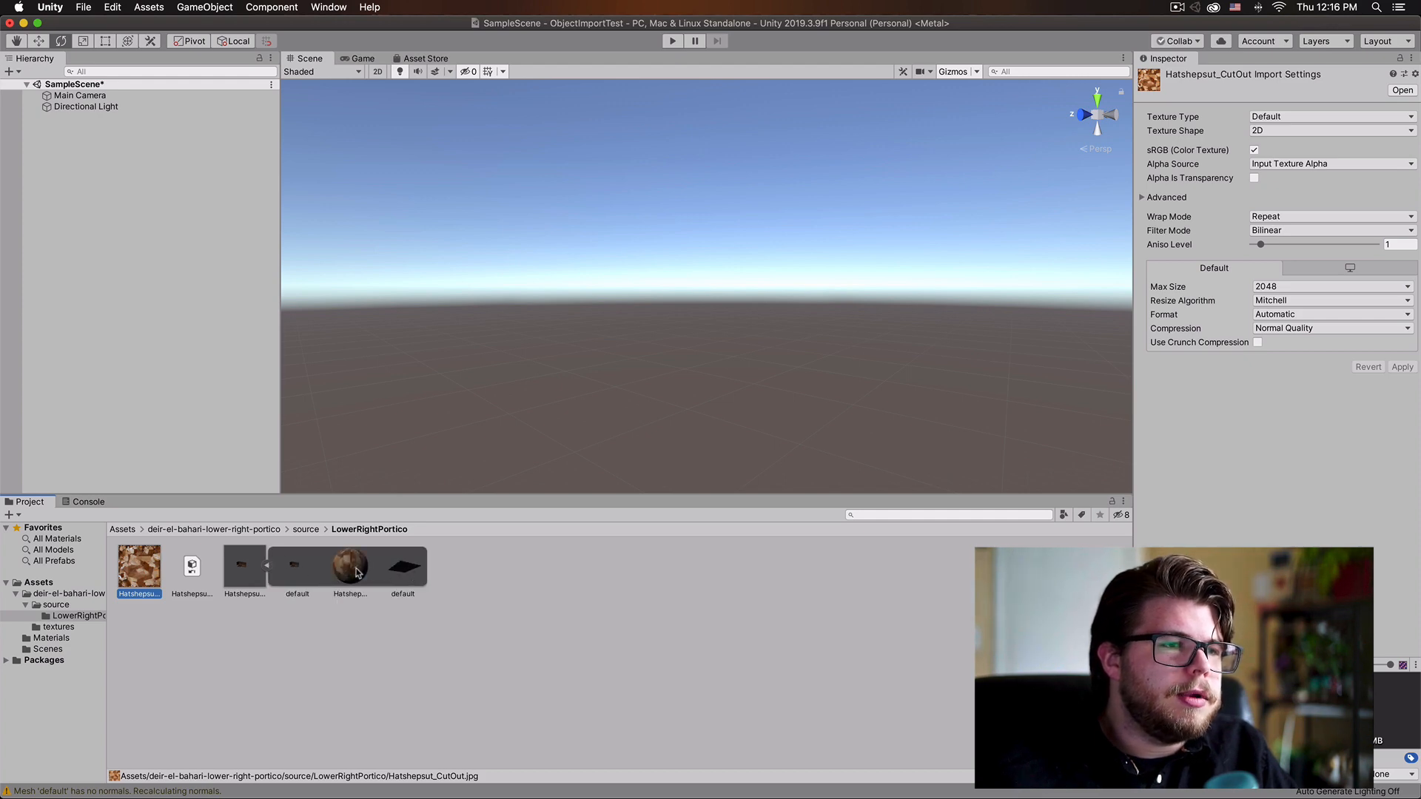
{"action": "mouse_move", "coordinate": [389, 579]}
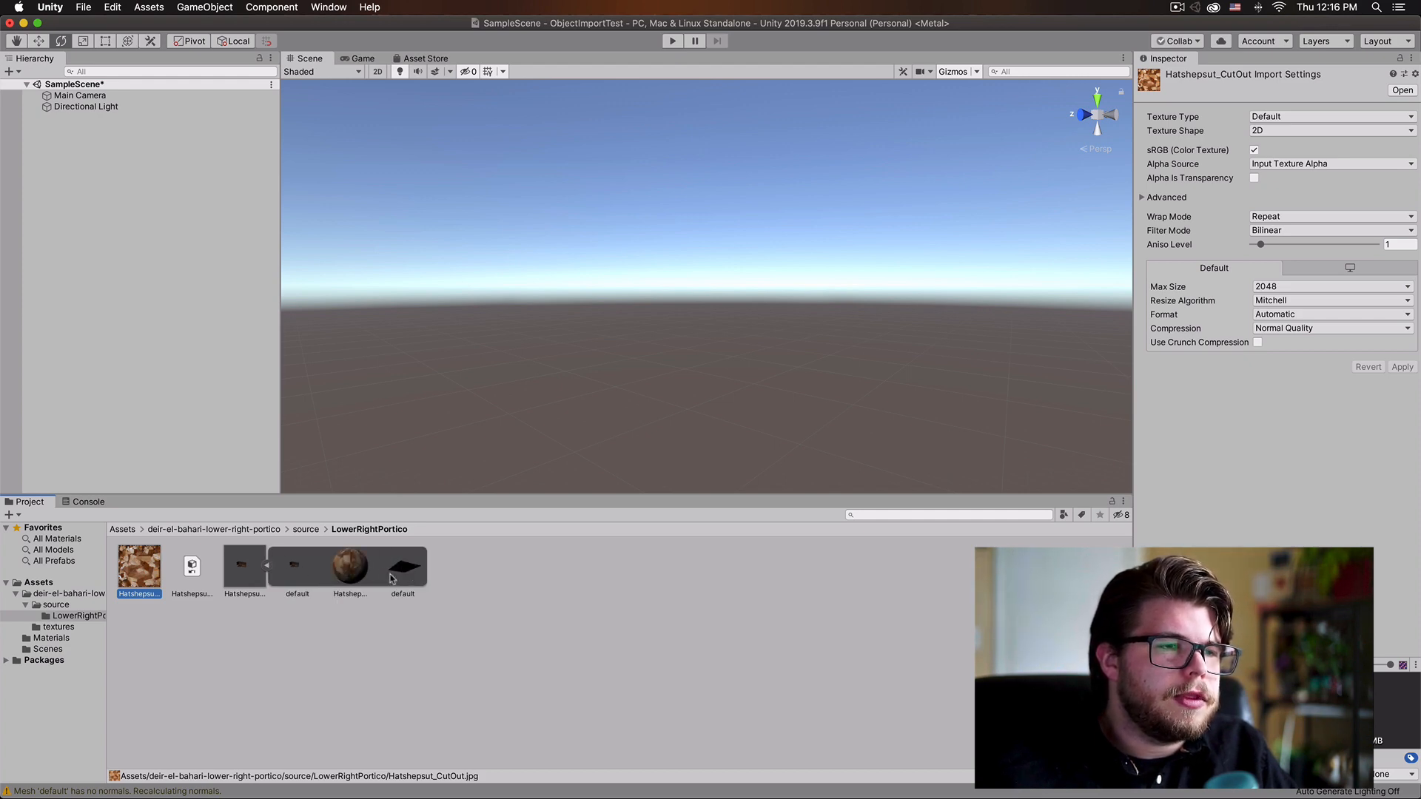
{"action": "mouse_move", "coordinate": [272, 574]}
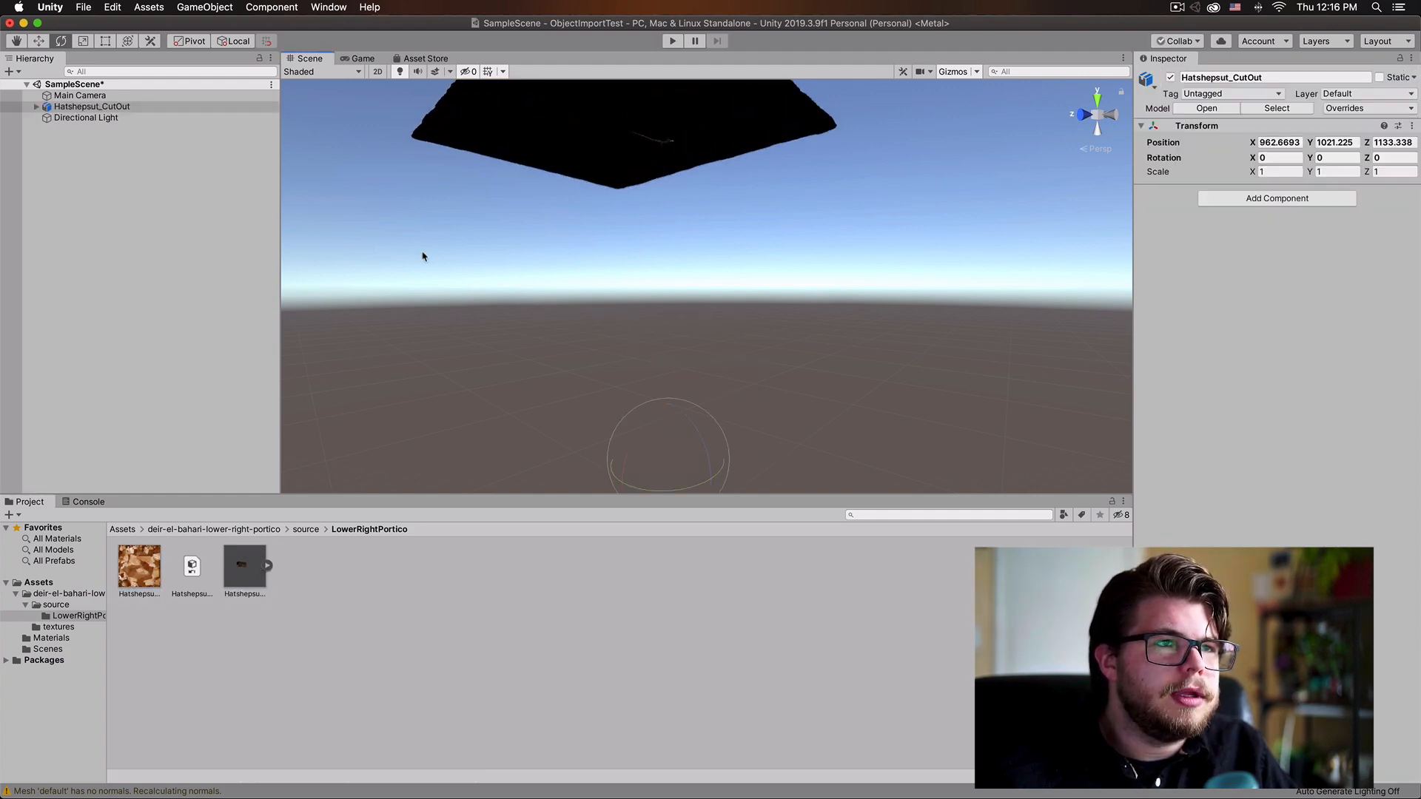
Select the Hatshepsut_CutOut model placed in the scene to frame it in the Scene view
{"action": "left_click", "coordinate": [92, 106]}
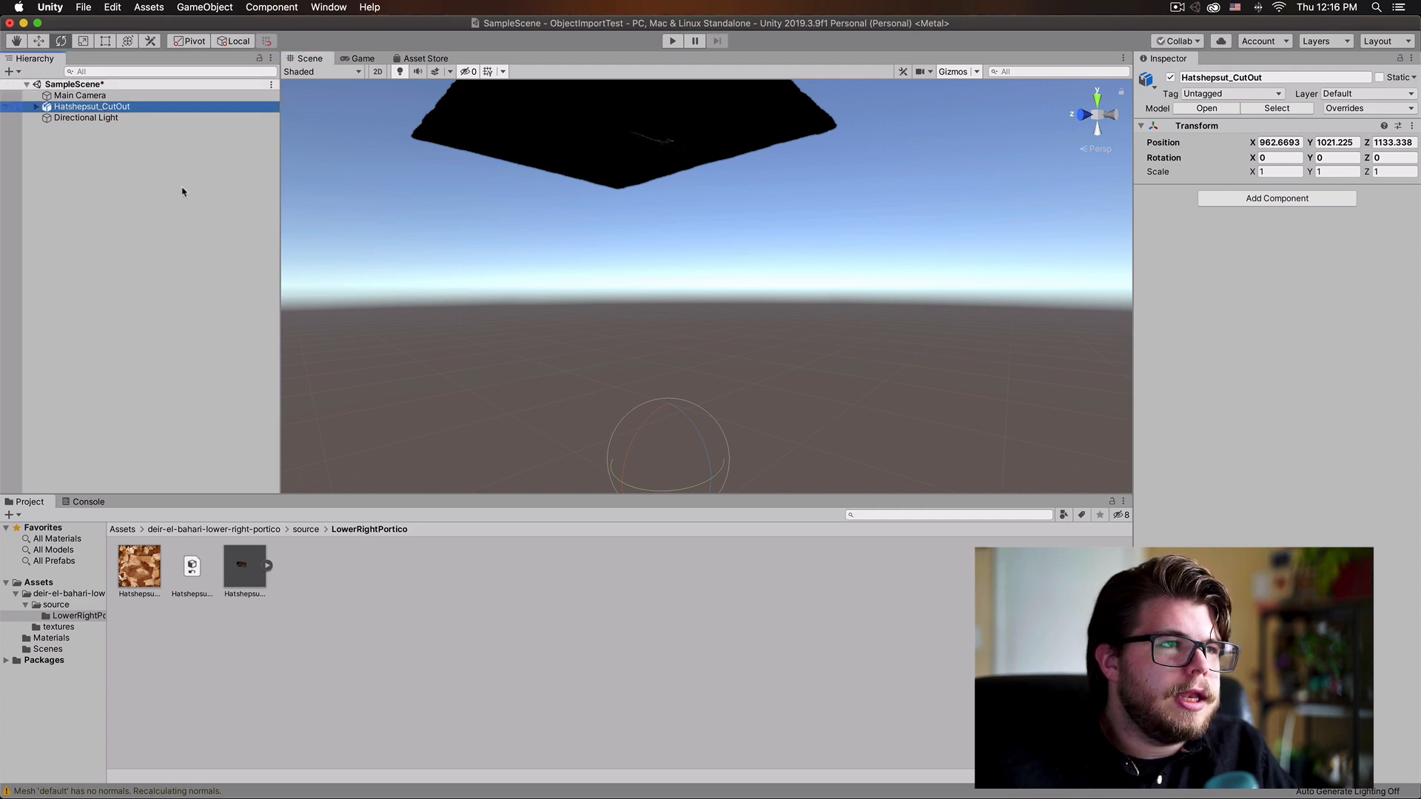
{"action": "mouse_move", "coordinate": [138, 111]}
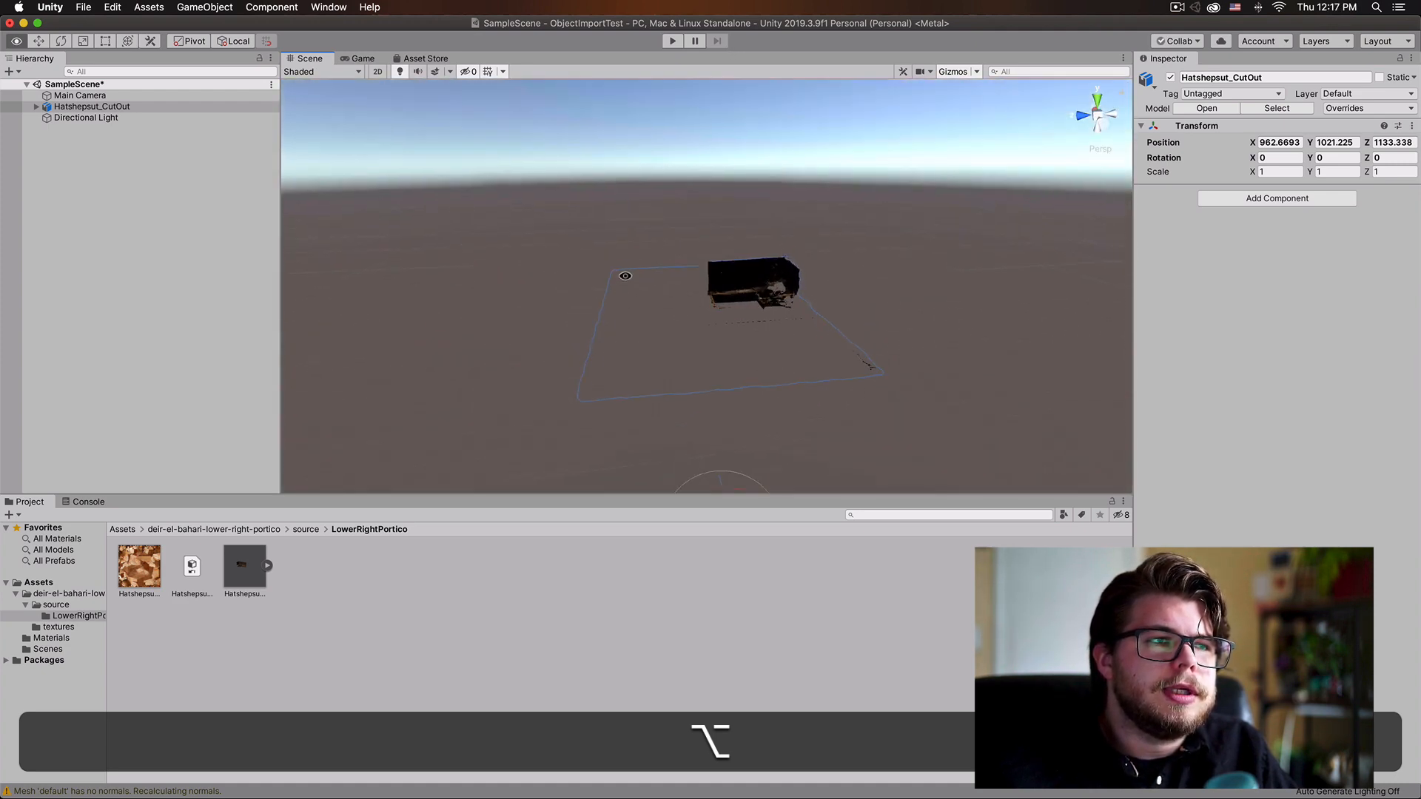
Rotate the Hatshepsut_CutOut model to Rotation X = -90 with Cmd-snapping so it stands upright
{"action": "left_click", "coordinate": [61, 41]}
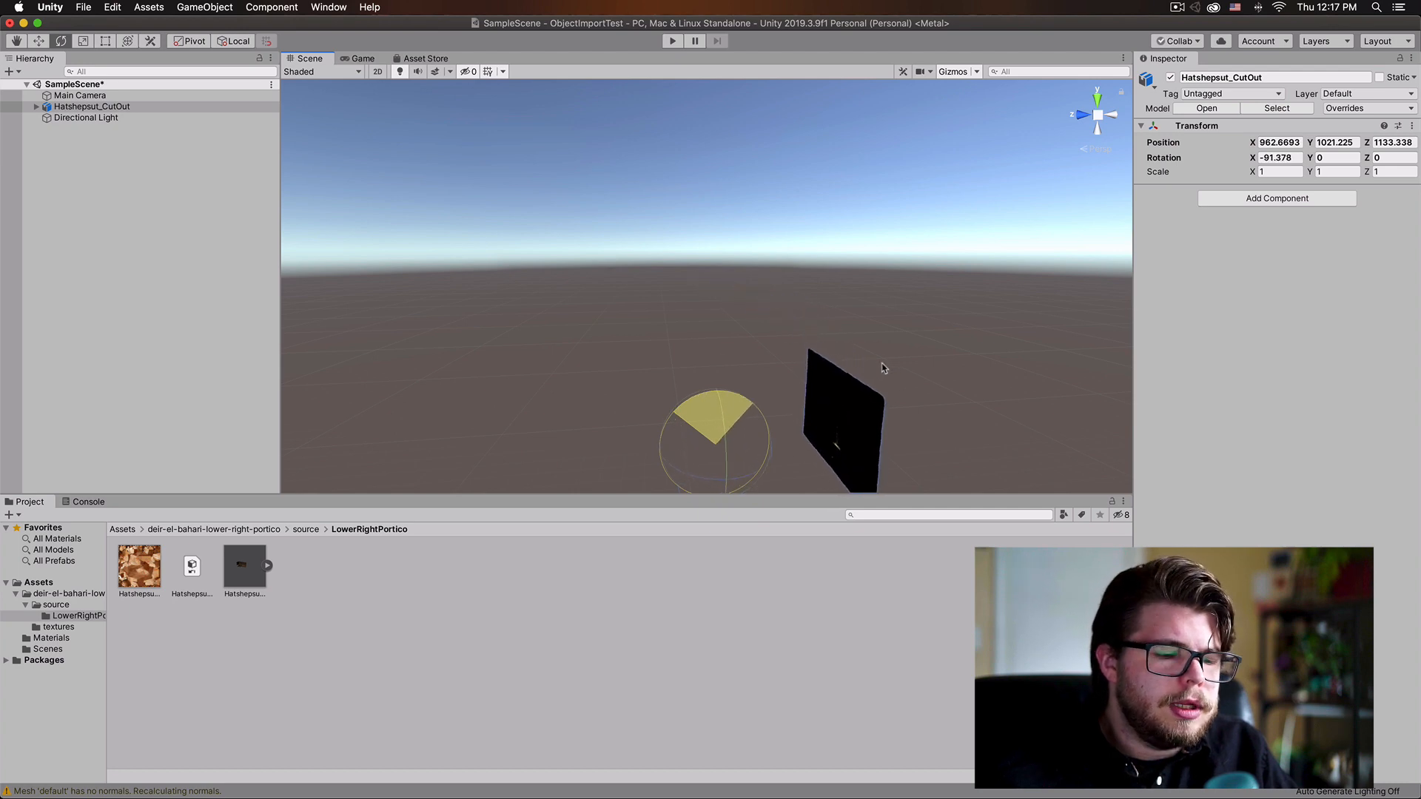
{"action": "key", "text": "cmd"}
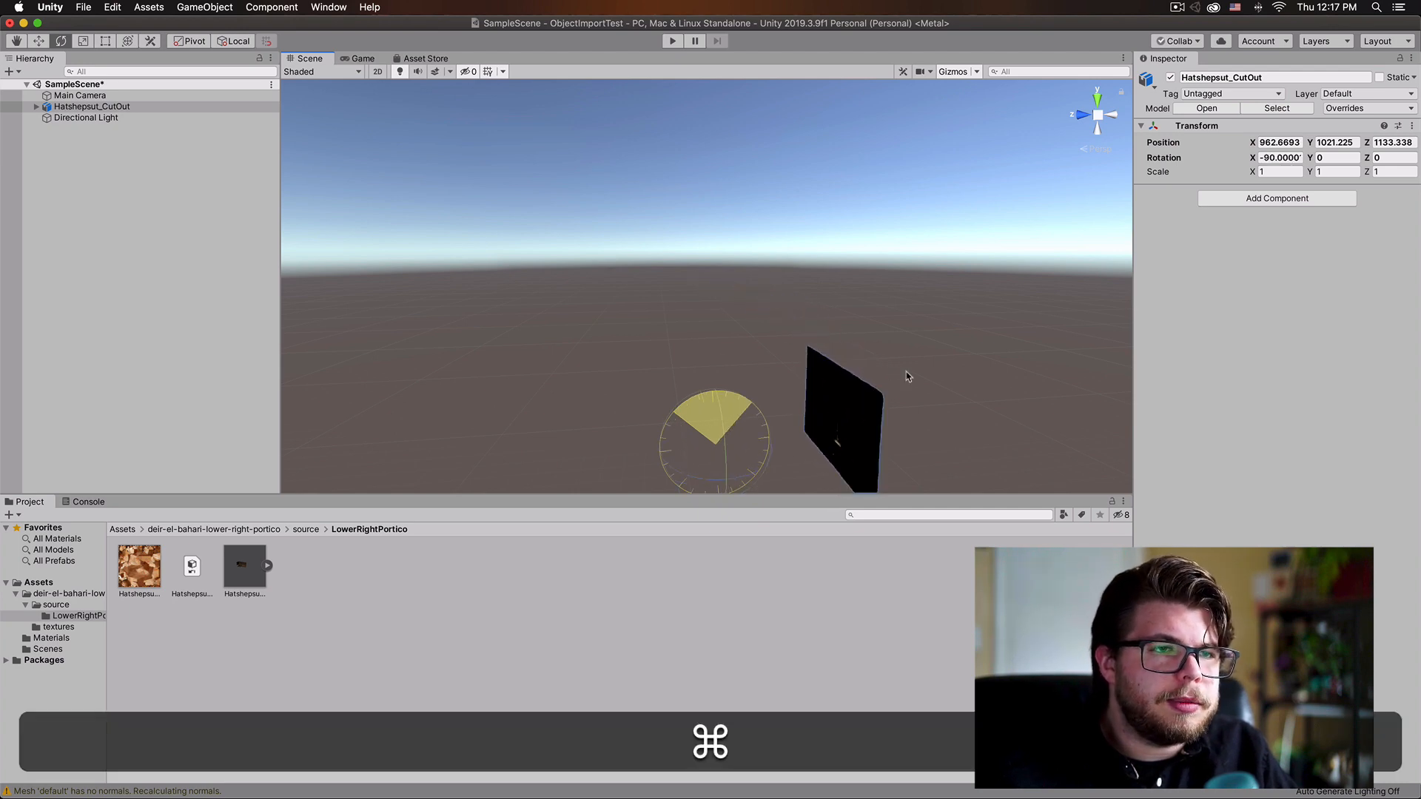
{"action": "mouse_move", "coordinate": [913, 385]}
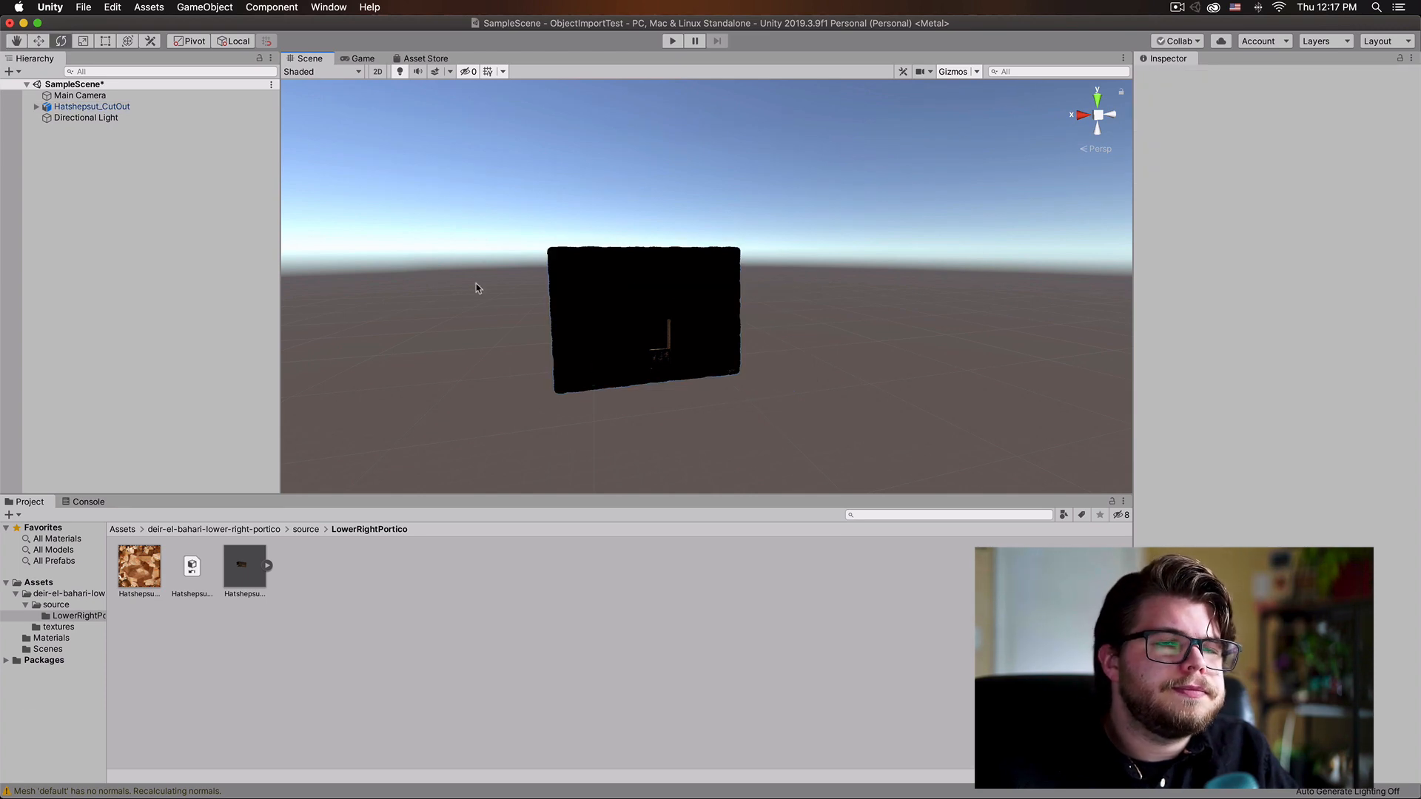
{"action": "mouse_move", "coordinate": [623, 318]}
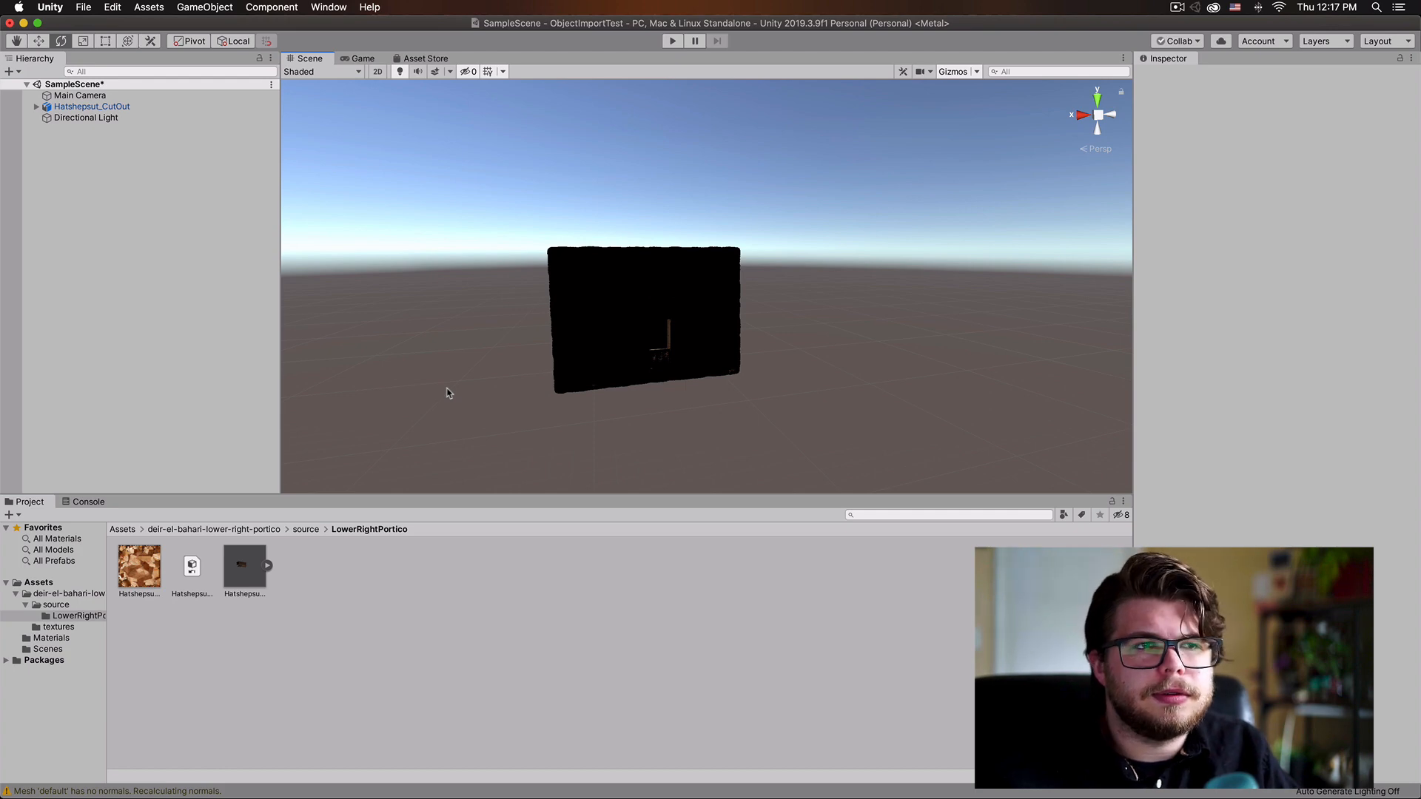
{"action": "mouse_move", "coordinate": [1265, 114]}
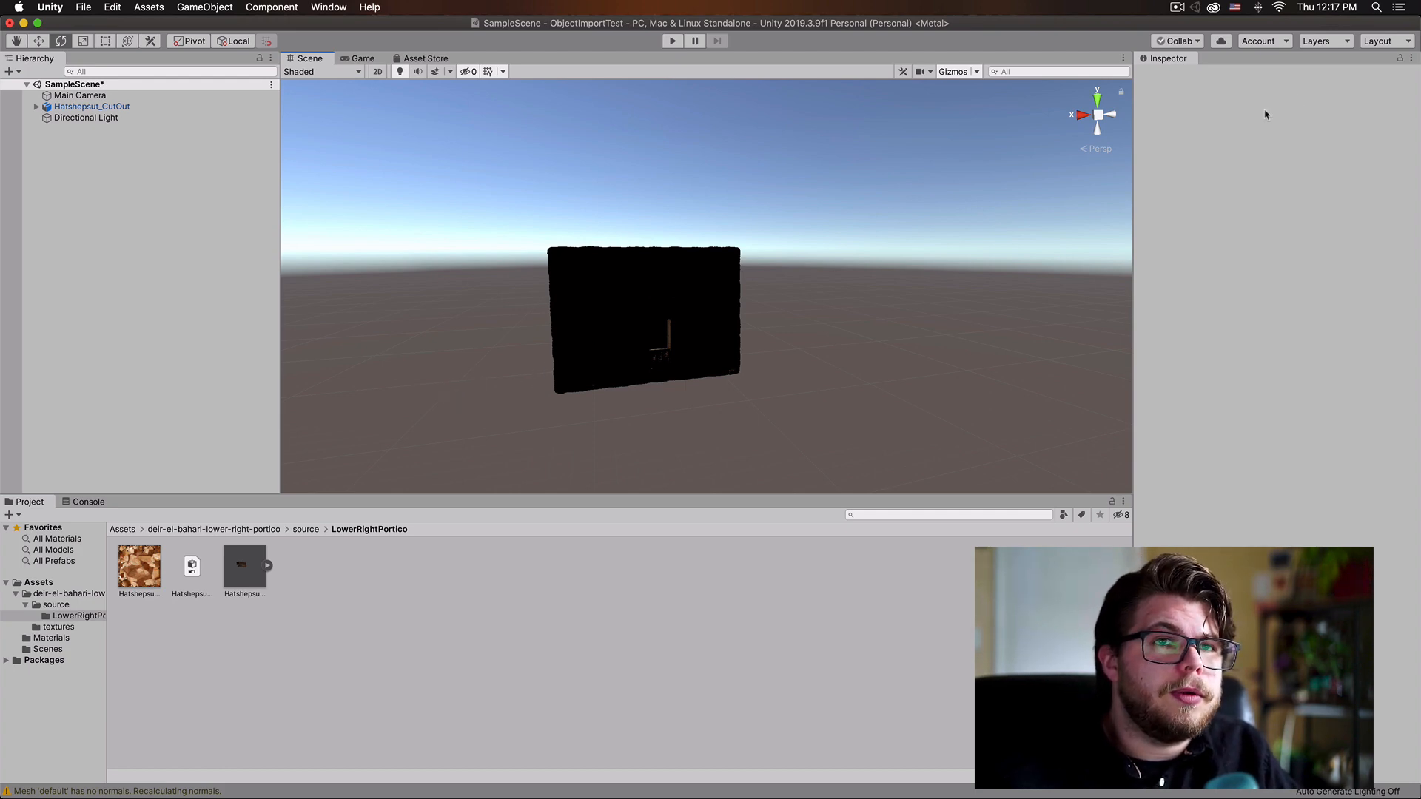